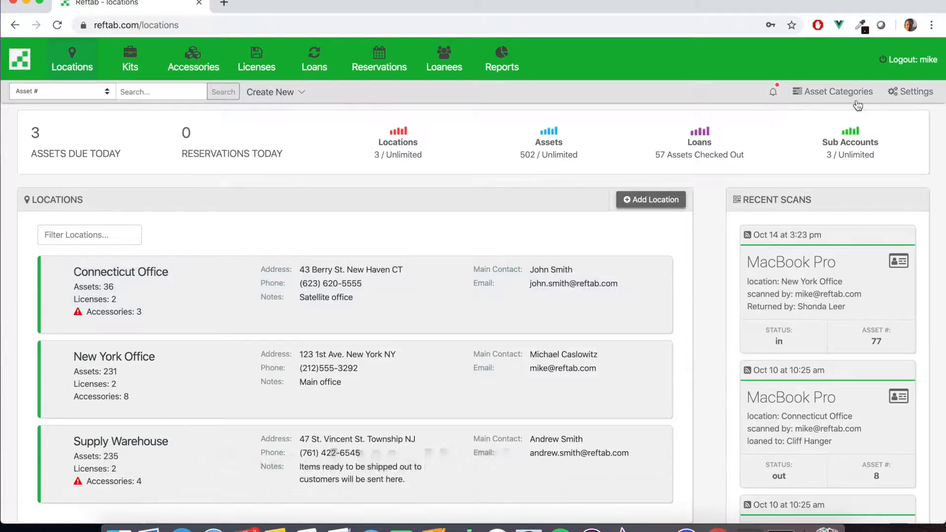
# Open the account Settings control panel from the top-right toolbar.
pyautogui.click(912, 90)
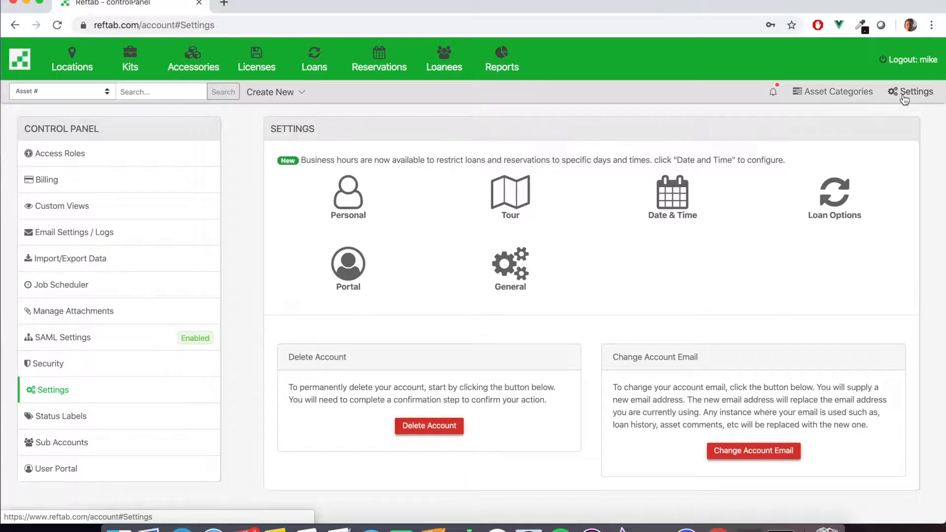
pyautogui.moveTo(76, 469)
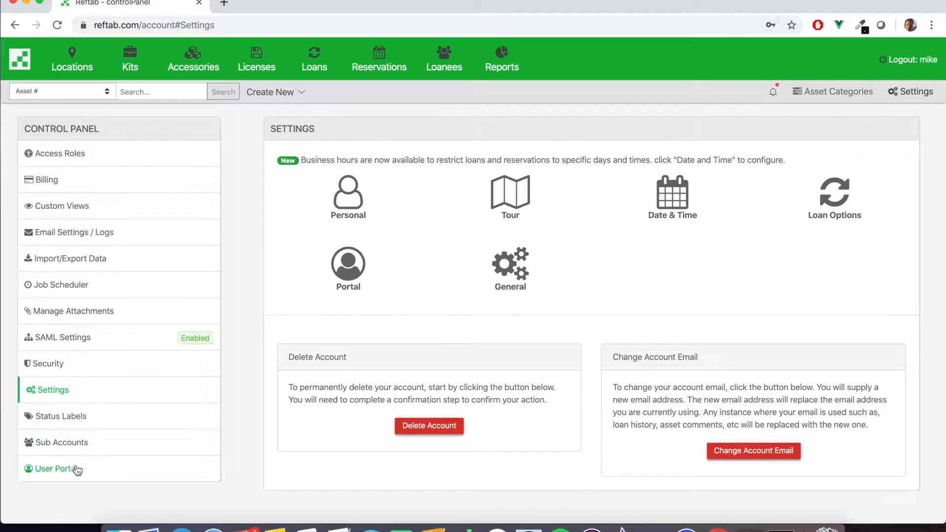
# Name the user portal 'Equipment Request Portal' in the User Portal settings.
pyautogui.click(57, 469)
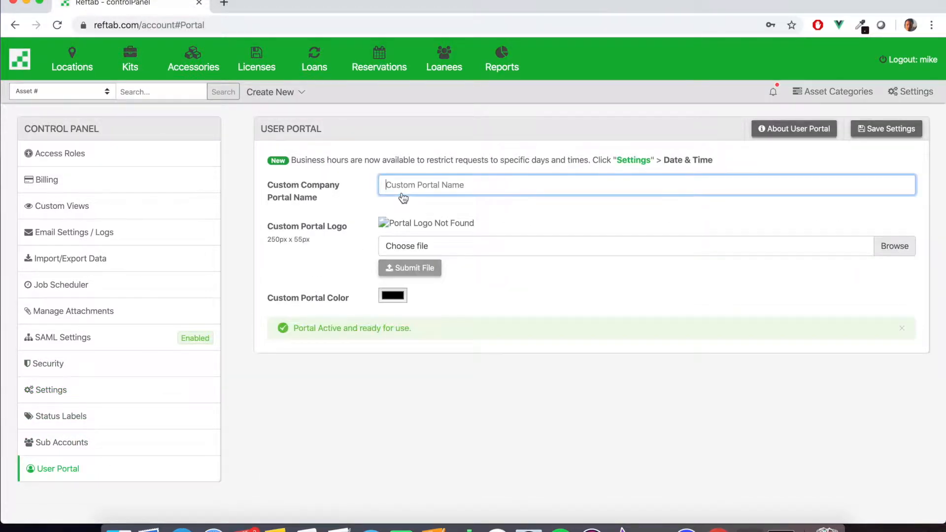
pyautogui.write('Equipment Request Portal')
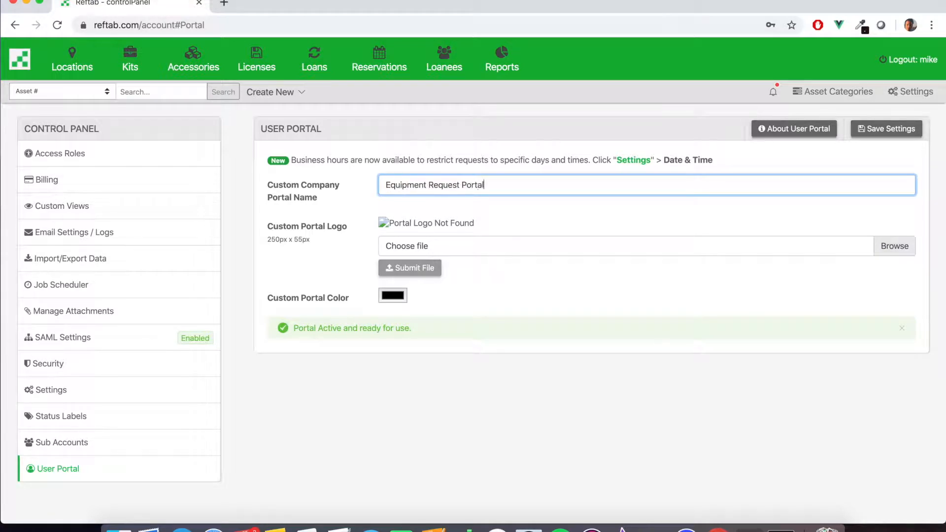
pyautogui.moveTo(414, 227)
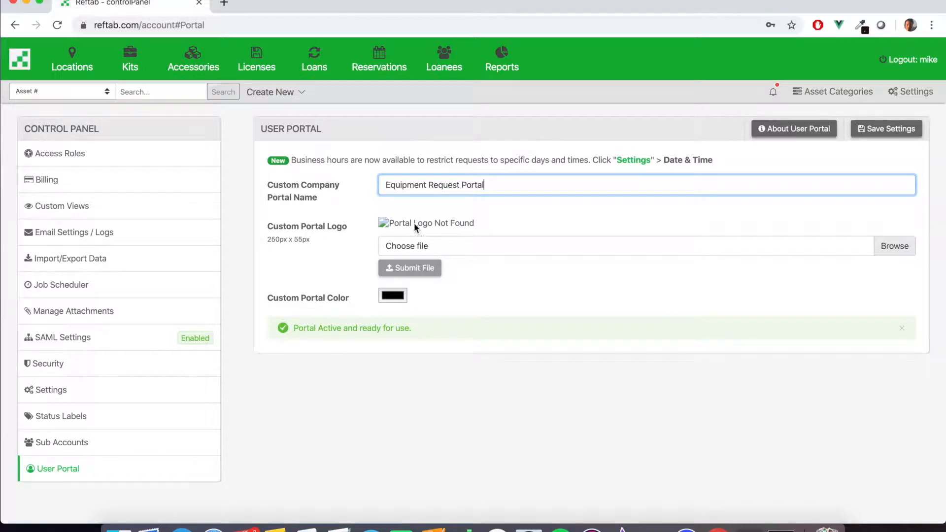
# Upload Portal_Logo_Accountants.png as the logo, choose a purple portal colour and save.
pyautogui.click(893, 245)
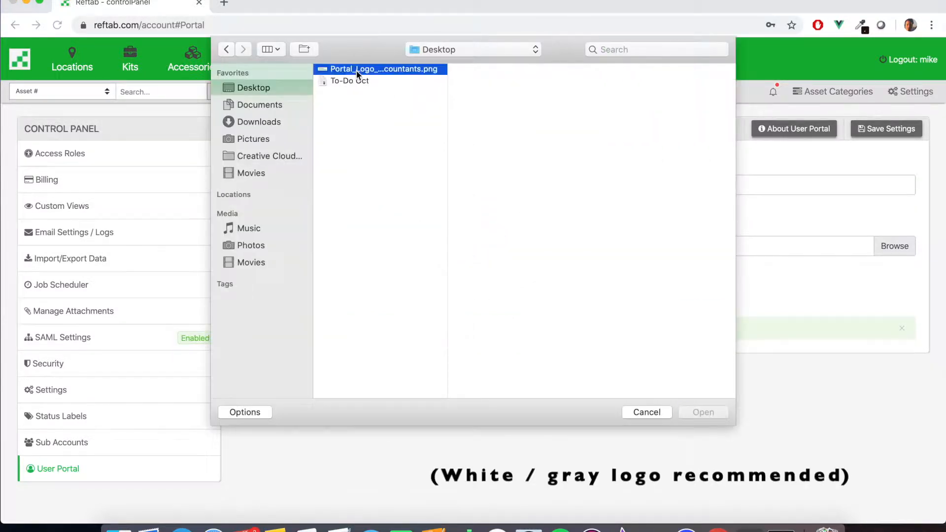
pyautogui.click(701, 412)
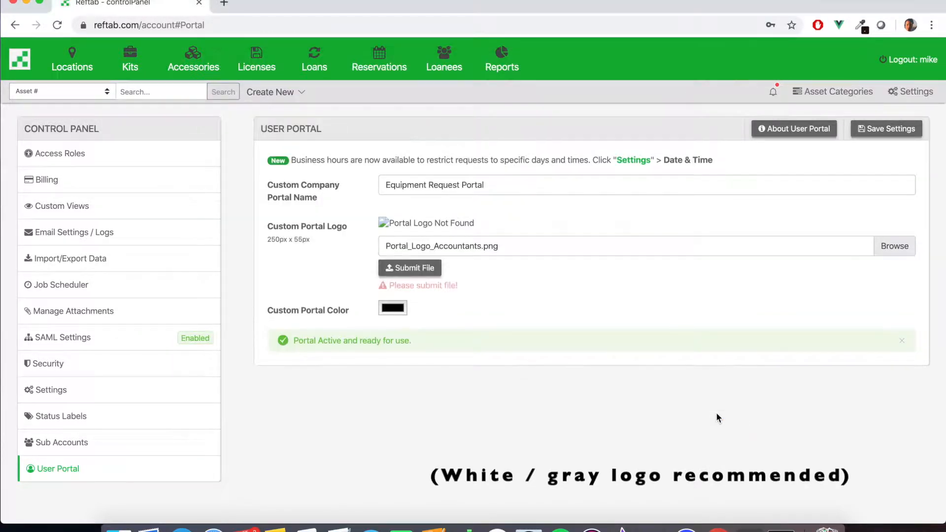
pyautogui.click(410, 268)
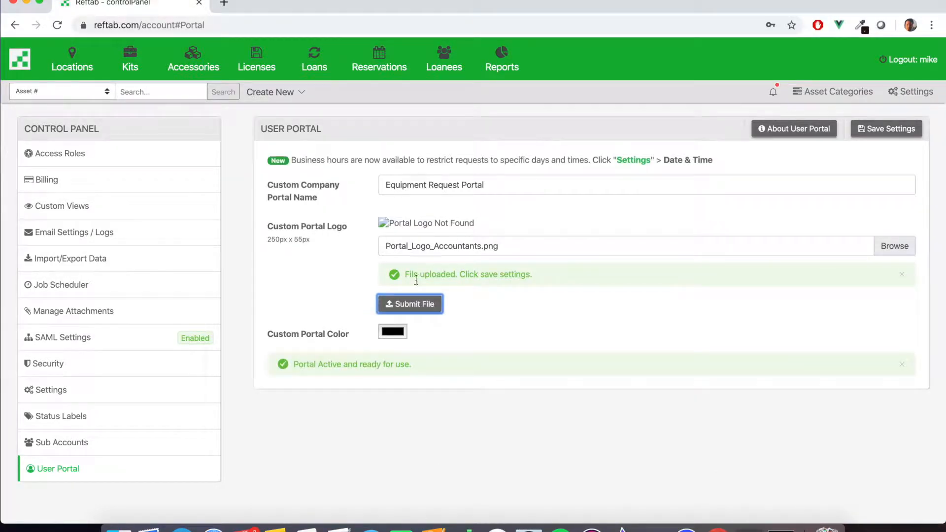
pyautogui.click(392, 331)
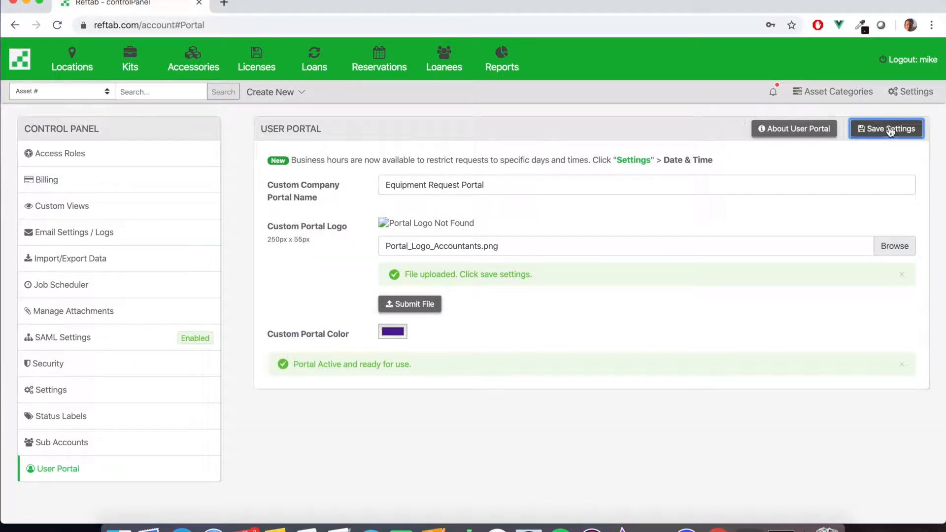
pyautogui.click(886, 128)
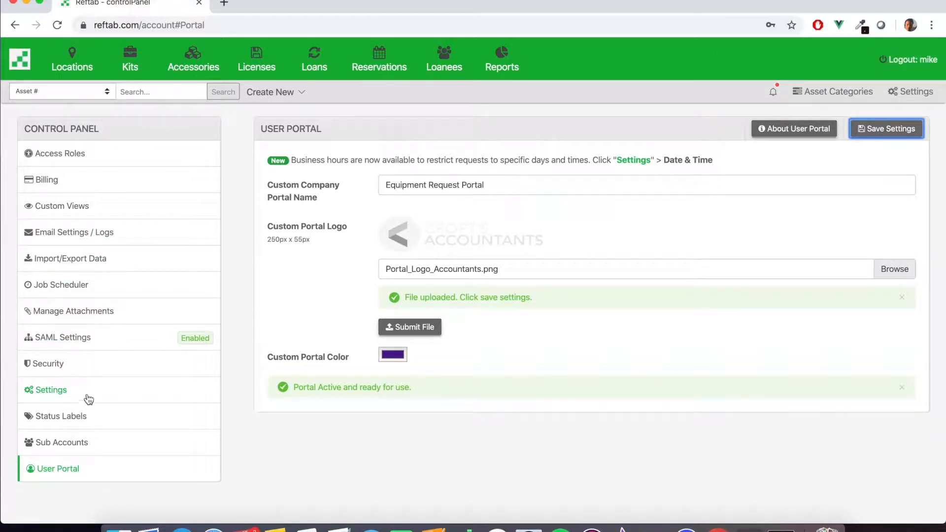
# Set portal assets grouped together, portal check-in Off and portal loans Reserve Only.
pyautogui.click(50, 390)
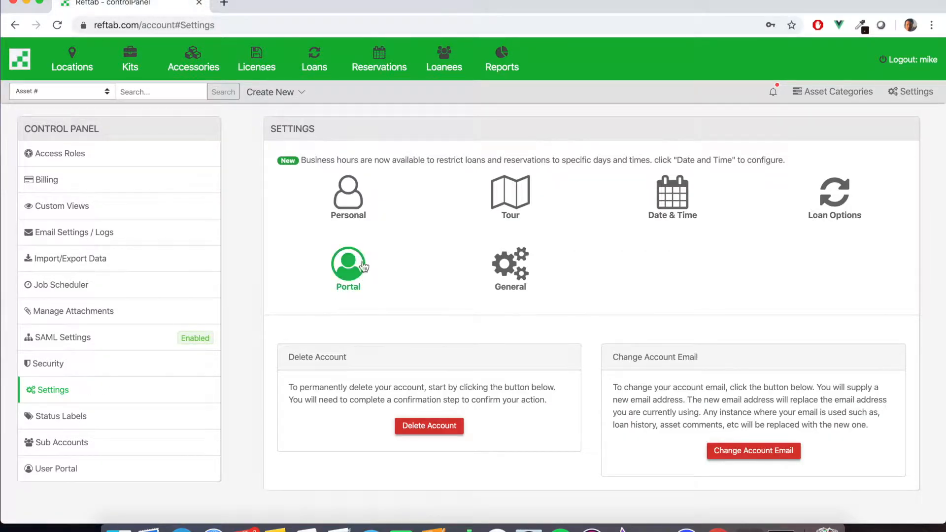
pyautogui.moveTo(358, 261)
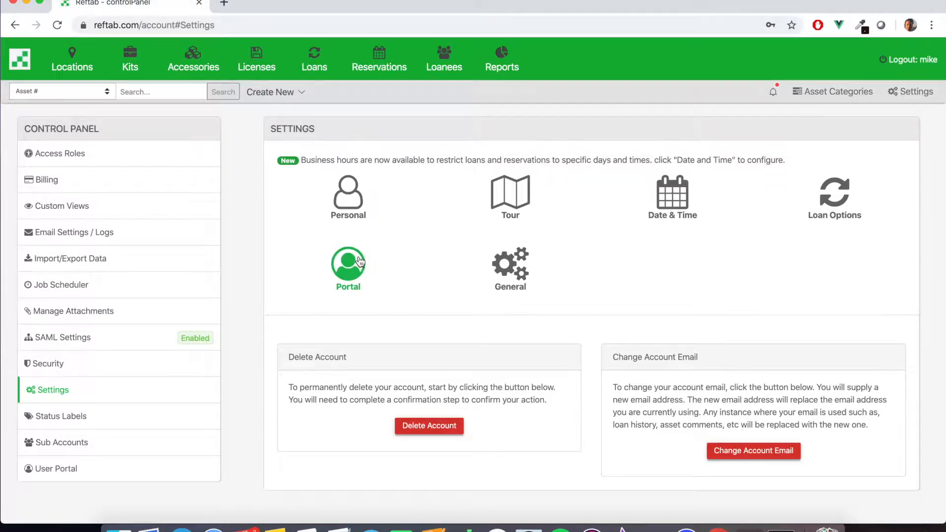
pyautogui.click(348, 264)
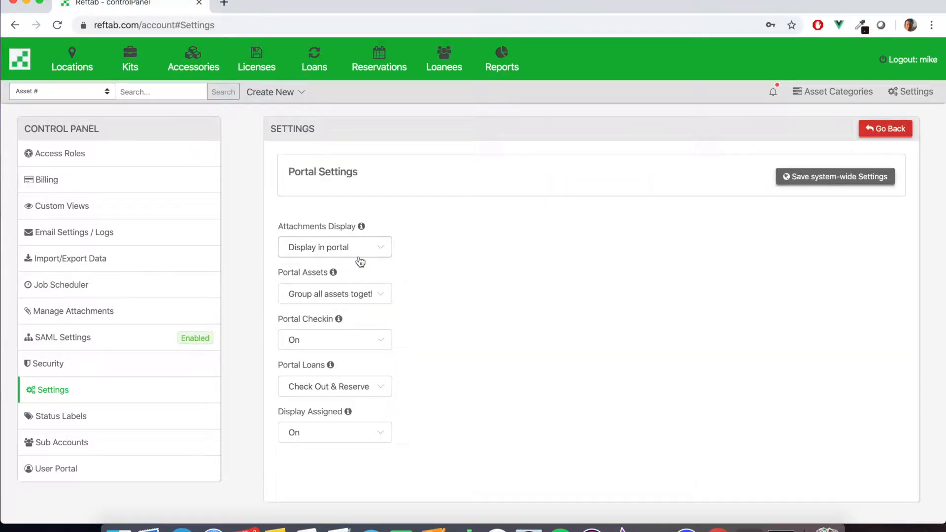
pyautogui.moveTo(362, 226)
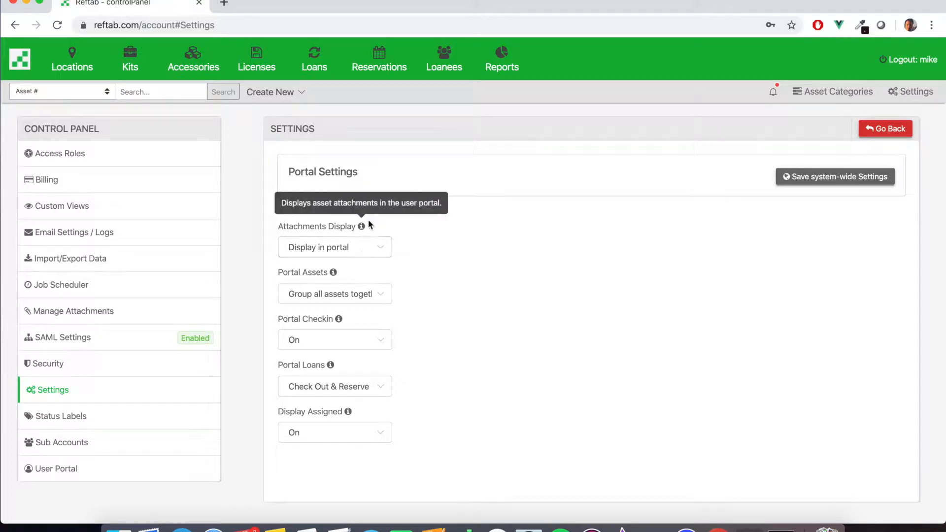
pyautogui.moveTo(341, 250)
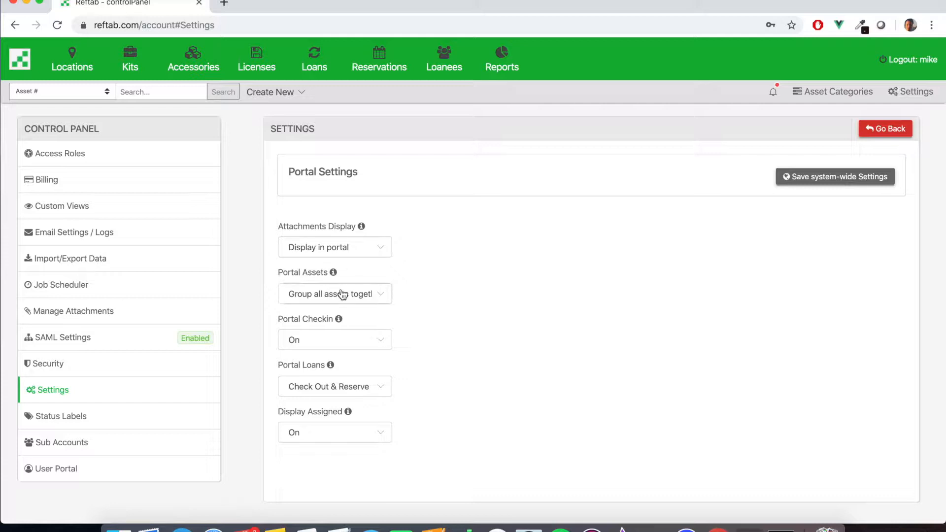
pyautogui.click(334, 294)
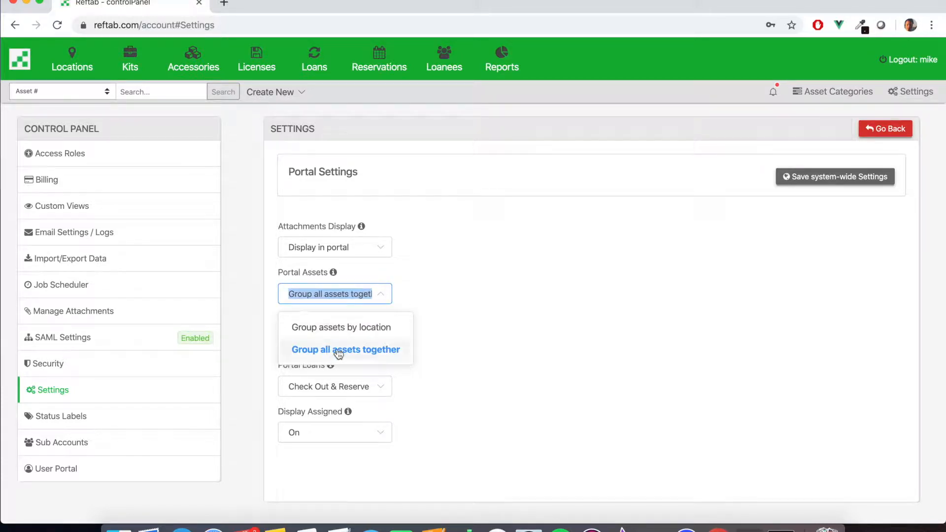
pyautogui.click(345, 349)
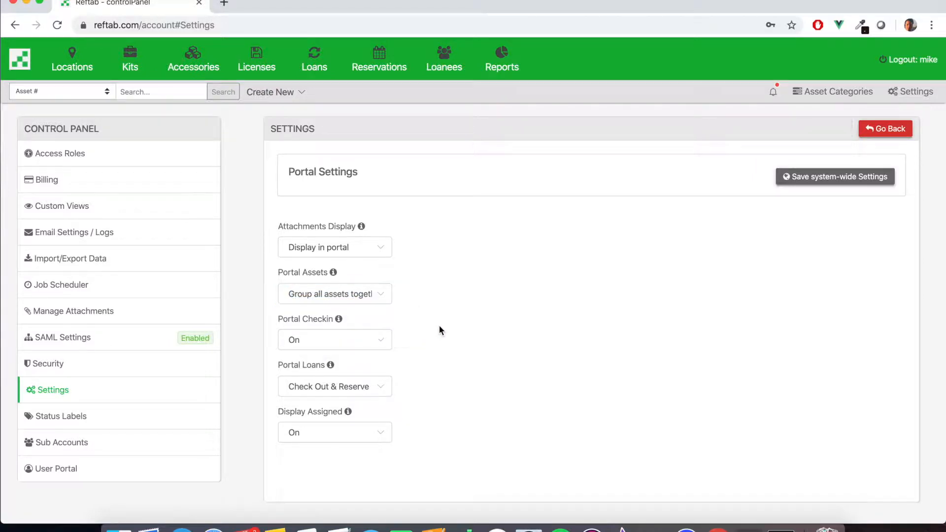
pyautogui.moveTo(326, 339)
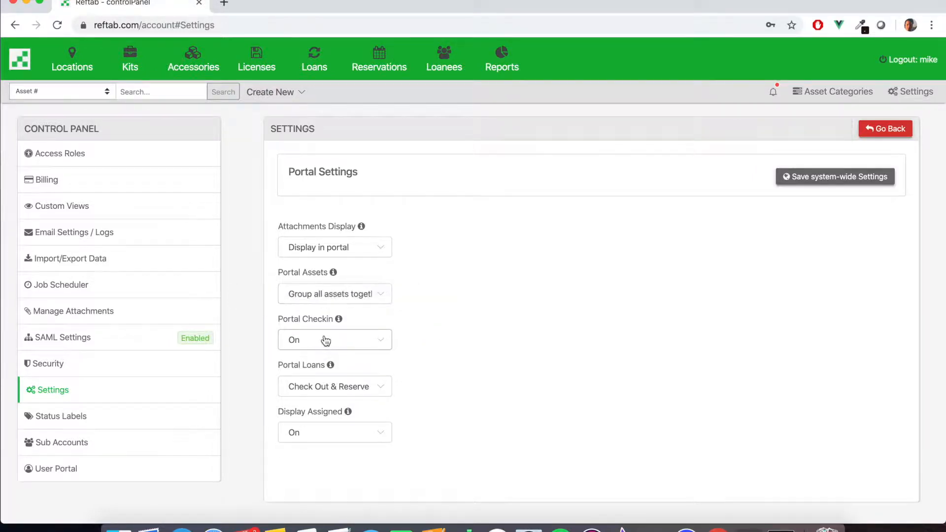
pyautogui.click(334, 340)
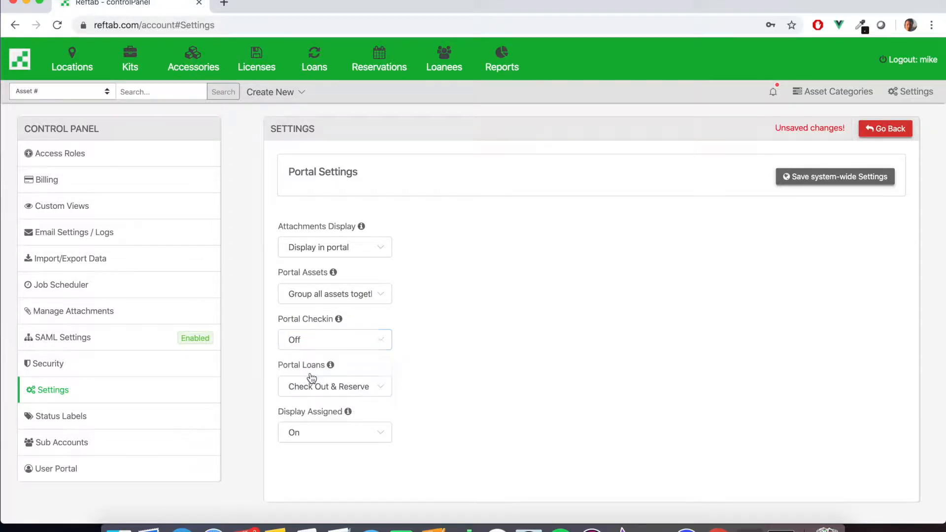
pyautogui.moveTo(394, 363)
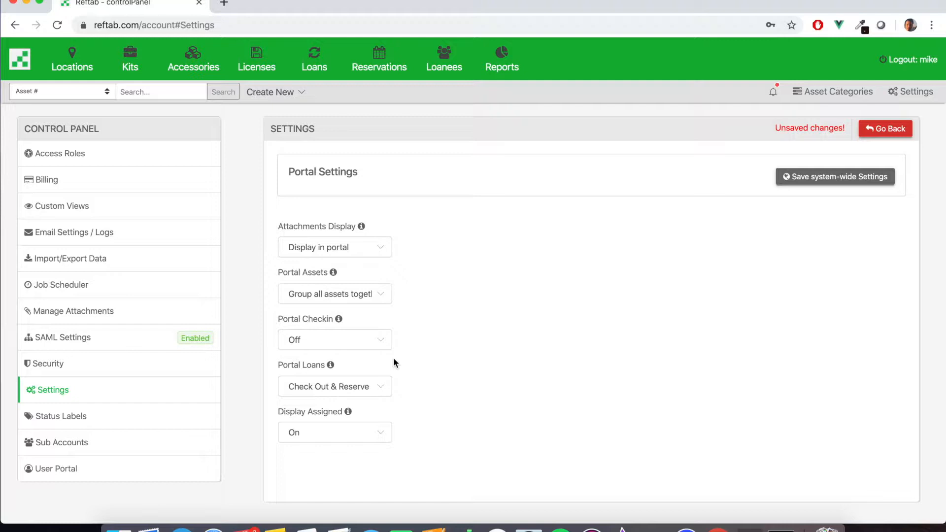
pyautogui.moveTo(352, 386)
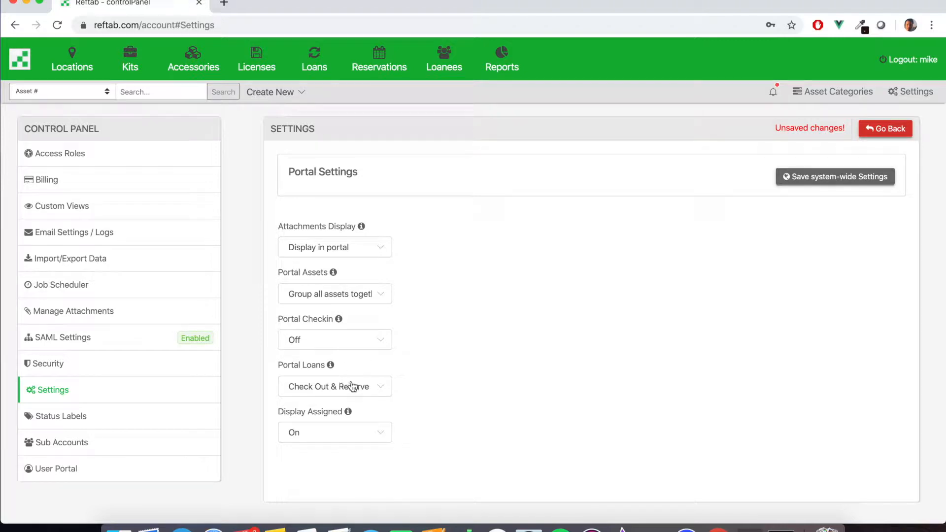
pyautogui.click(334, 386)
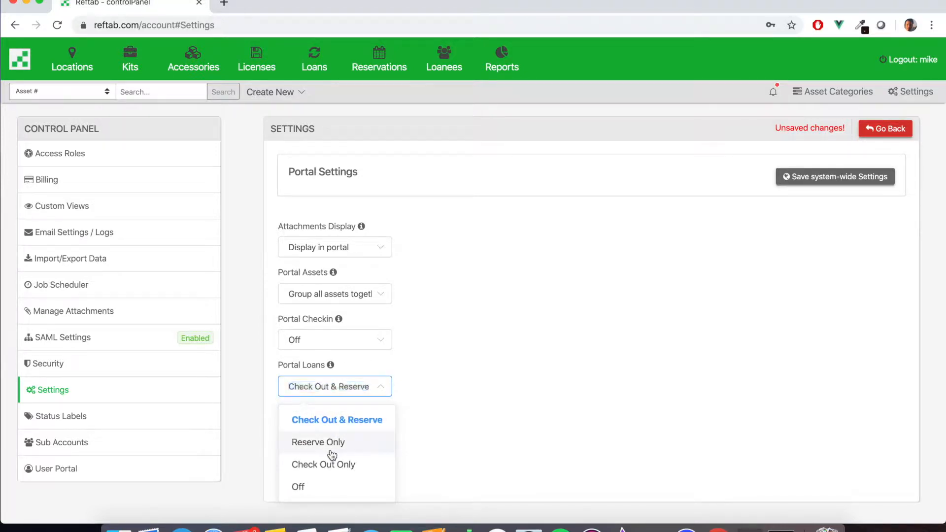
pyautogui.click(318, 441)
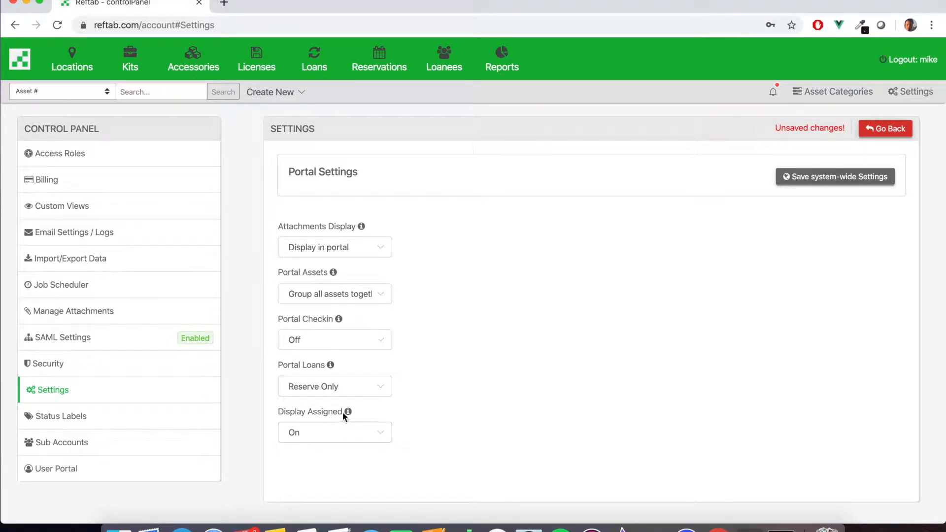
pyautogui.moveTo(346, 411)
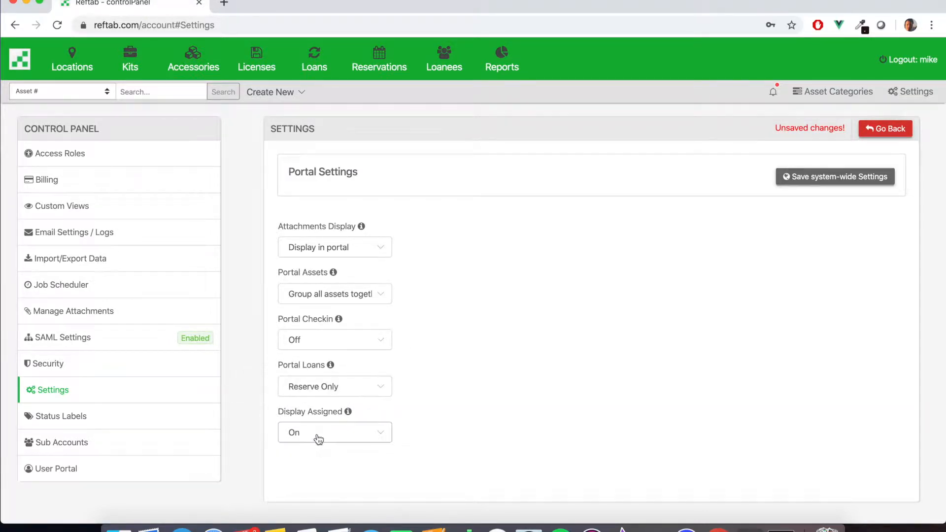
pyautogui.moveTo(577, 348)
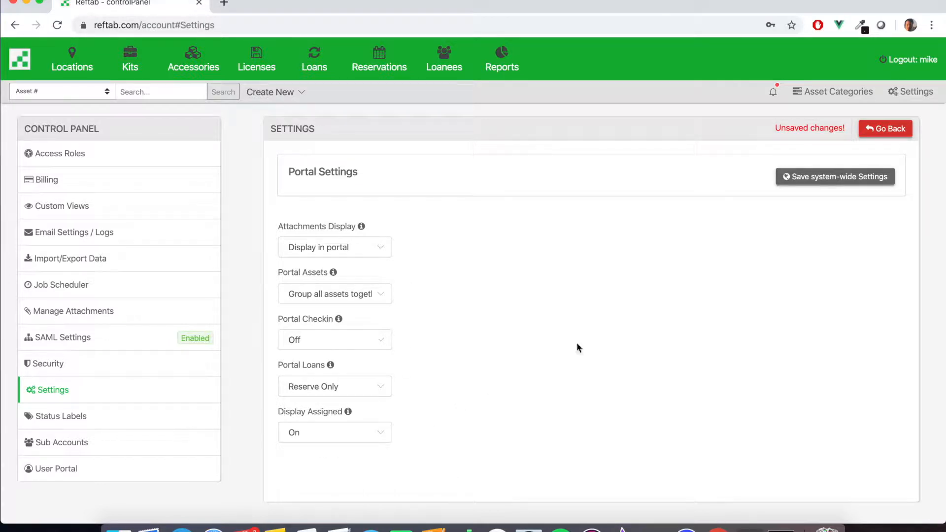
# Save the system-wide portal settings and go to the Access Roles list.
pyautogui.click(834, 177)
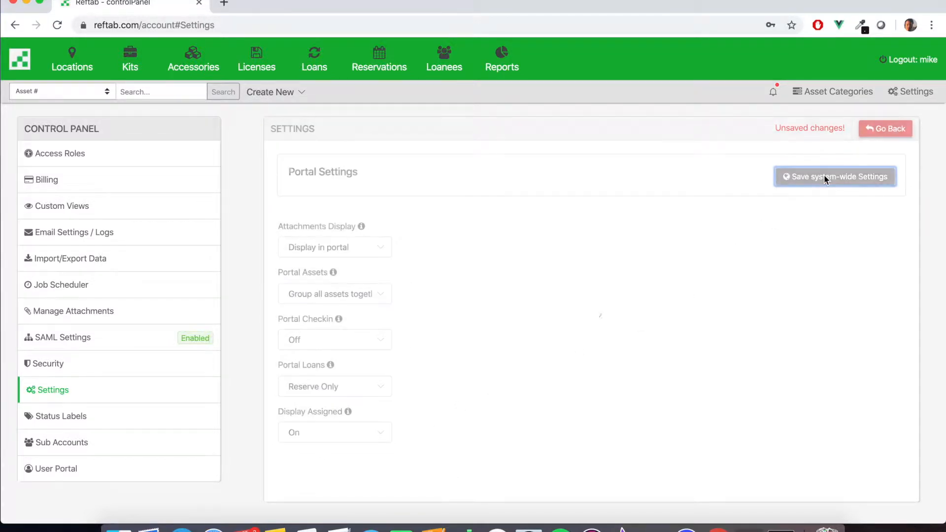
pyautogui.click(834, 176)
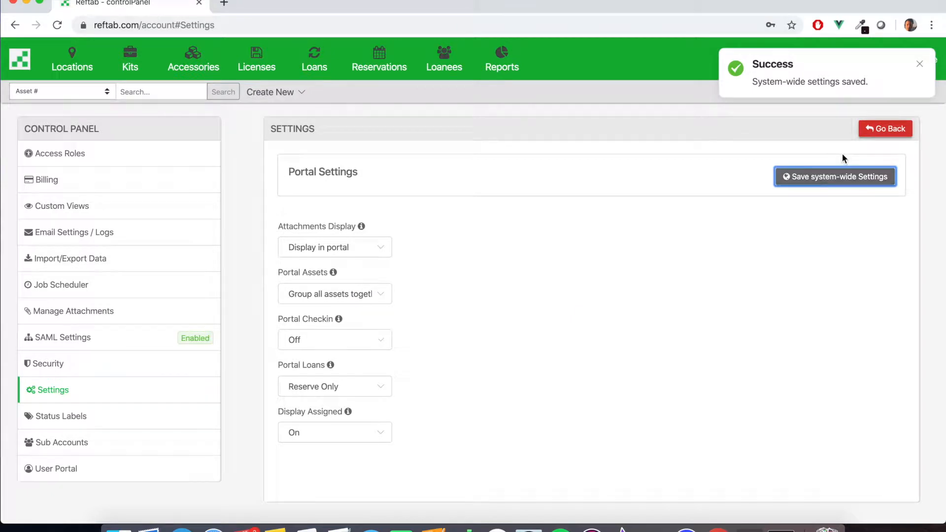
pyautogui.moveTo(884, 128)
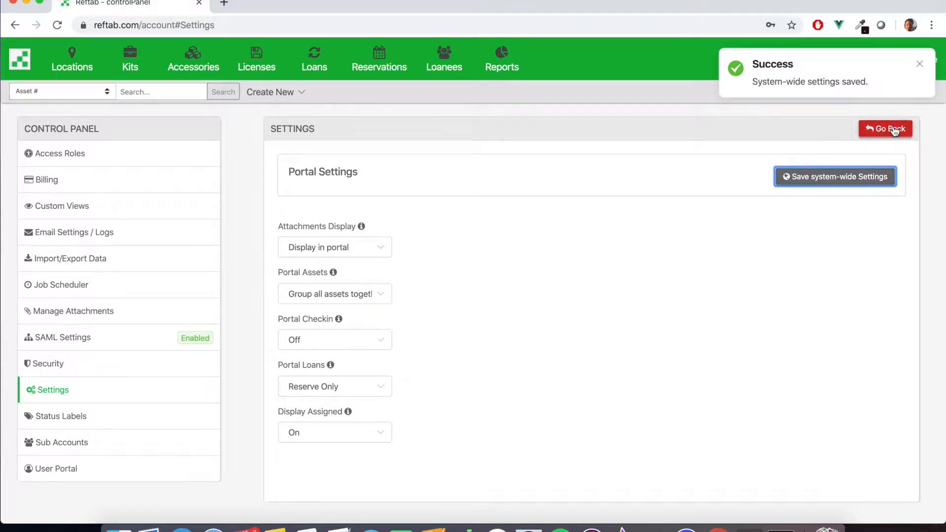
pyautogui.click(885, 128)
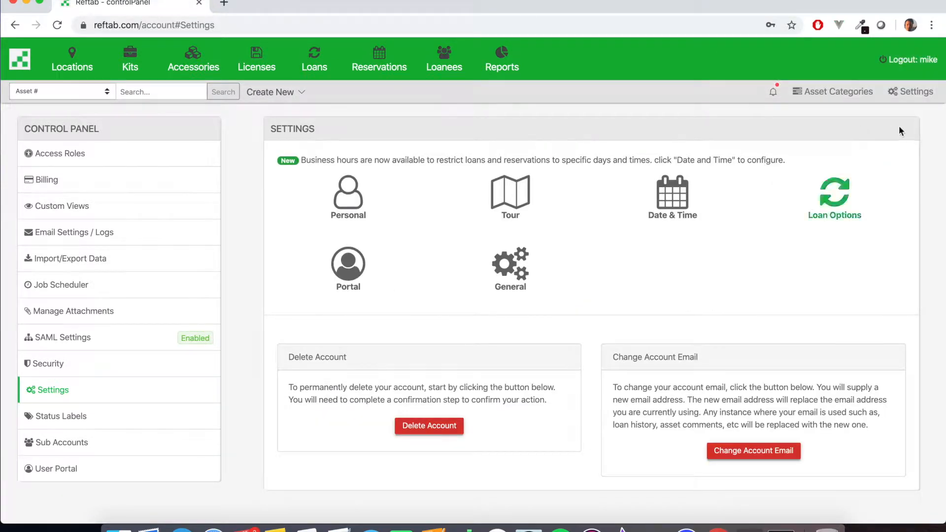
pyautogui.moveTo(65, 176)
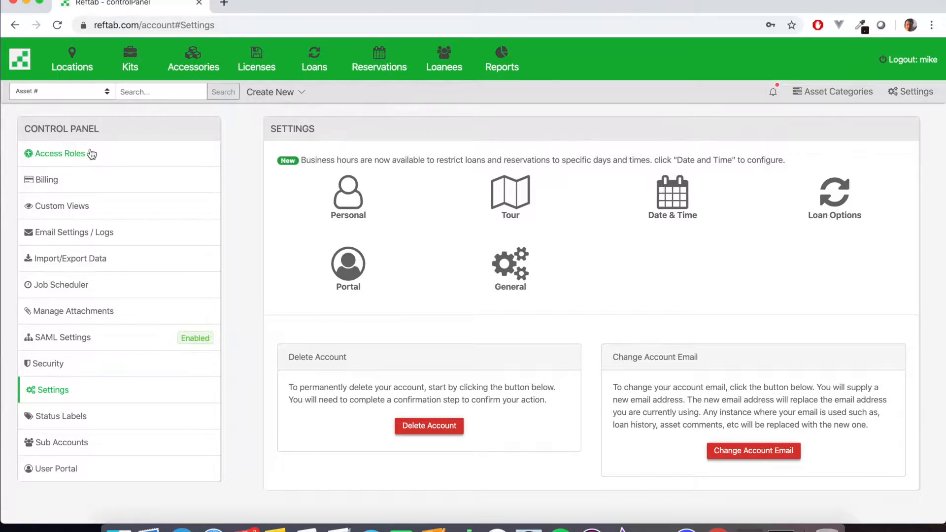
pyautogui.click(60, 154)
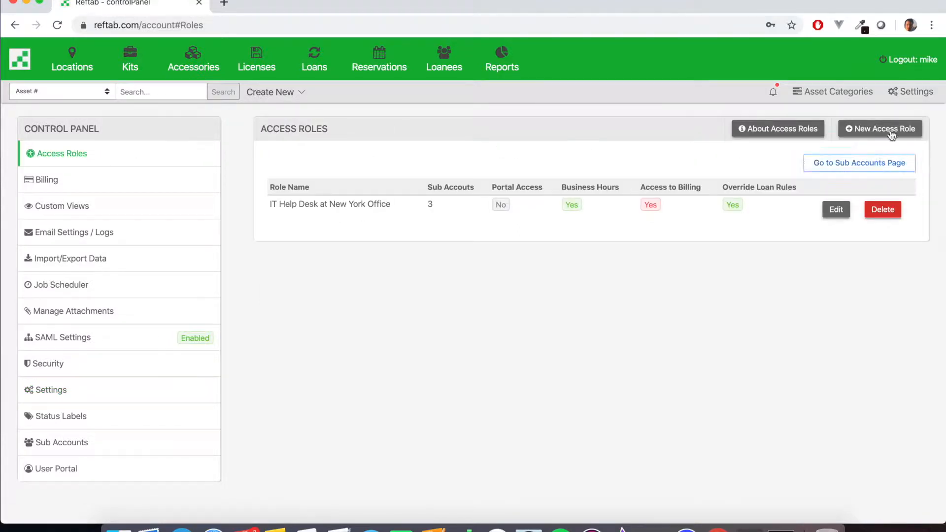
# Create a role named 'Portal Access' with View default rights for new locations and categories.
pyautogui.click(880, 128)
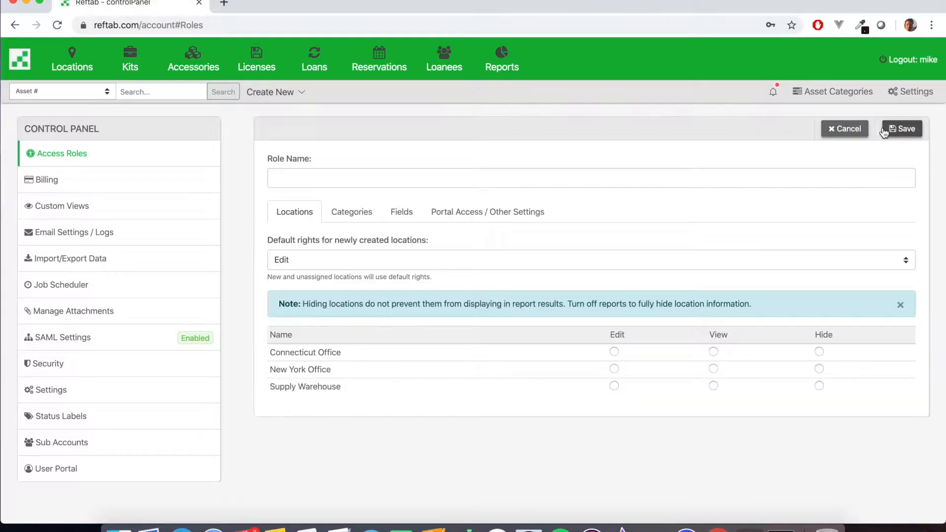
pyautogui.write('Portal Access')
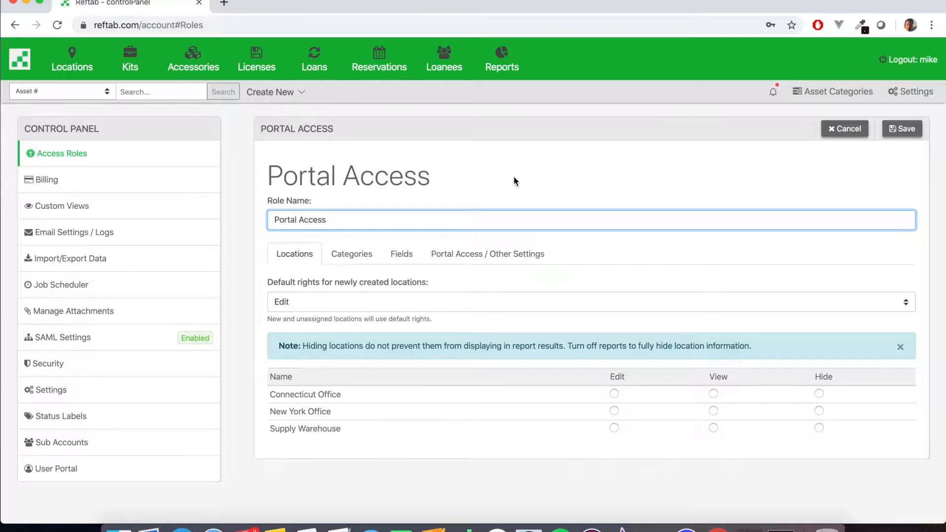
pyautogui.moveTo(324, 228)
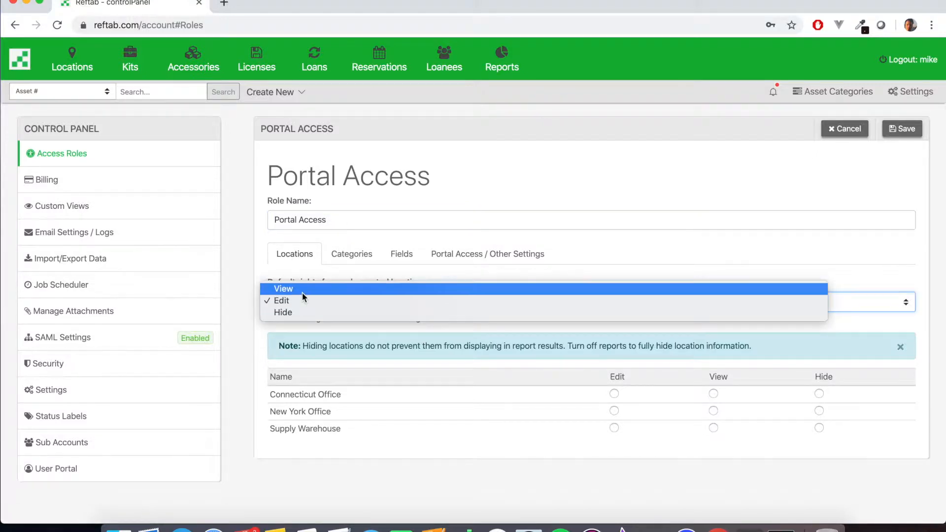
pyautogui.click(284, 288)
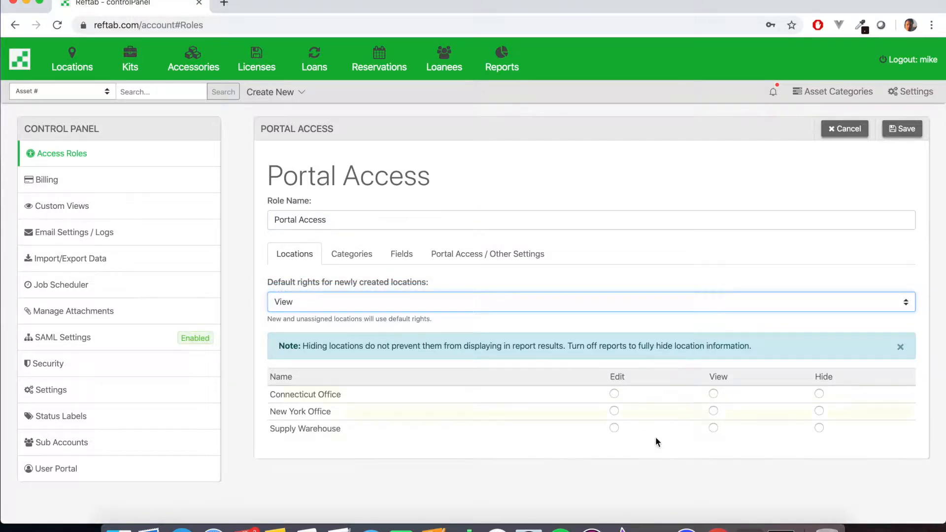
pyautogui.moveTo(361, 262)
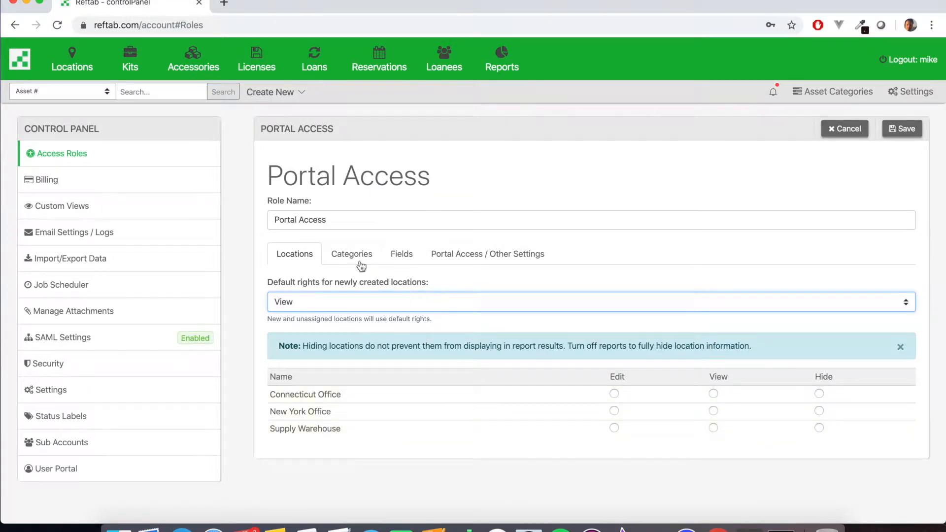
pyautogui.click(351, 253)
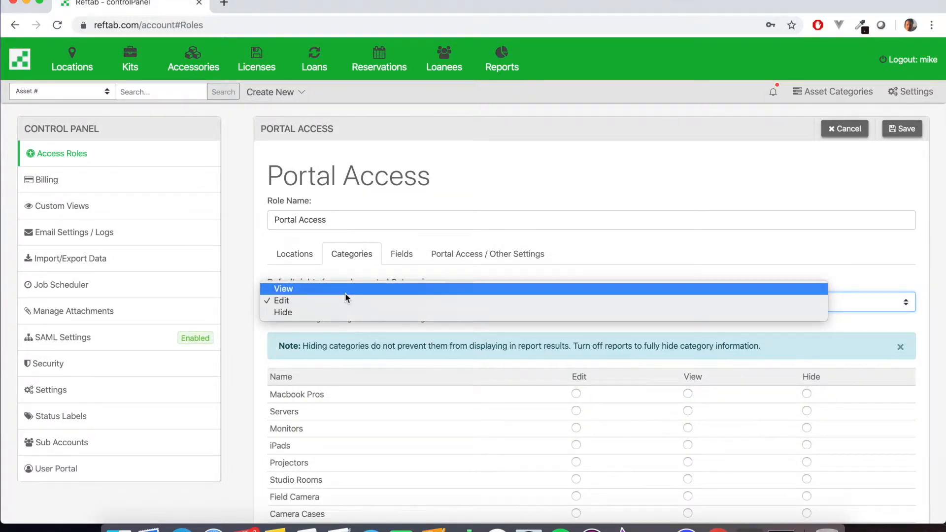
pyautogui.click(284, 288)
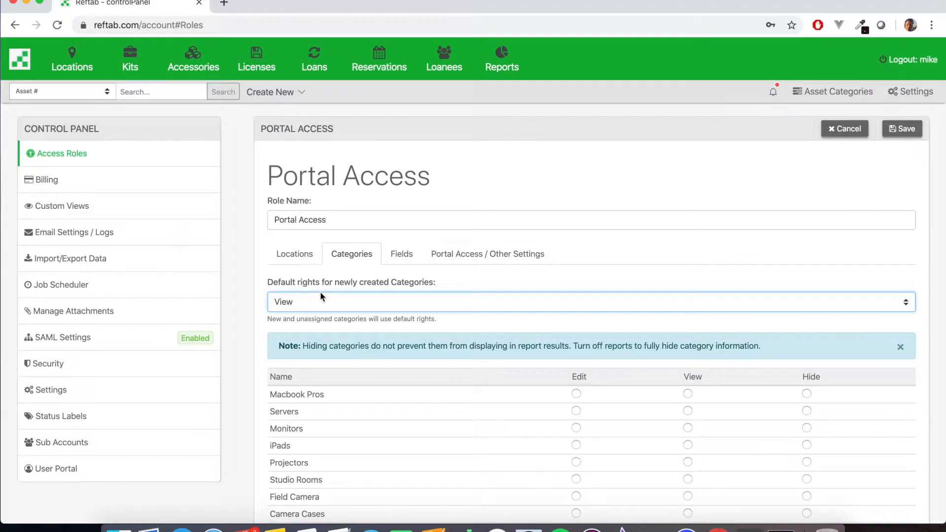
pyautogui.moveTo(666, 412)
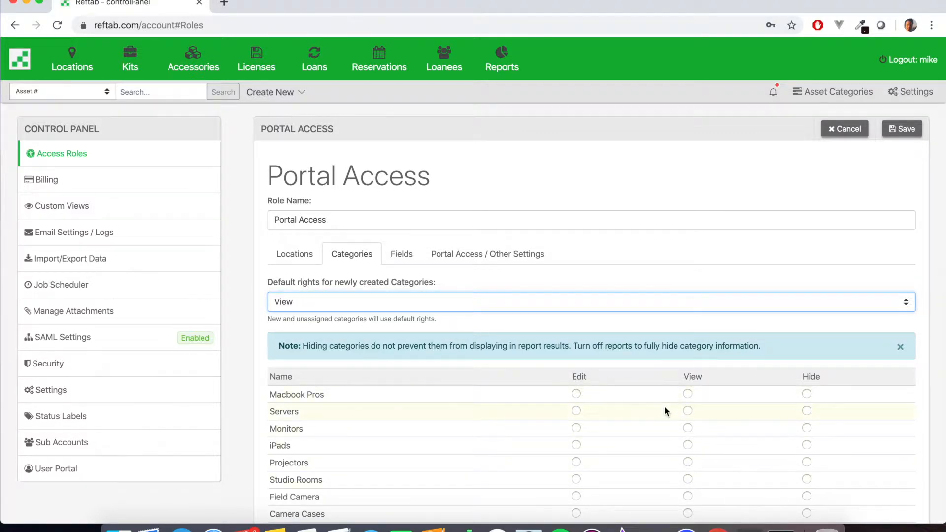
pyautogui.click(401, 253)
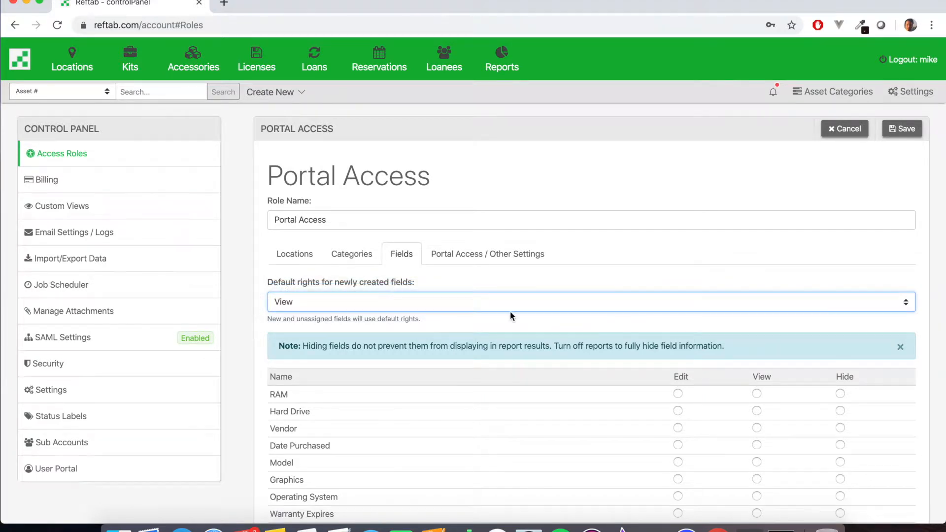
pyautogui.moveTo(509, 270)
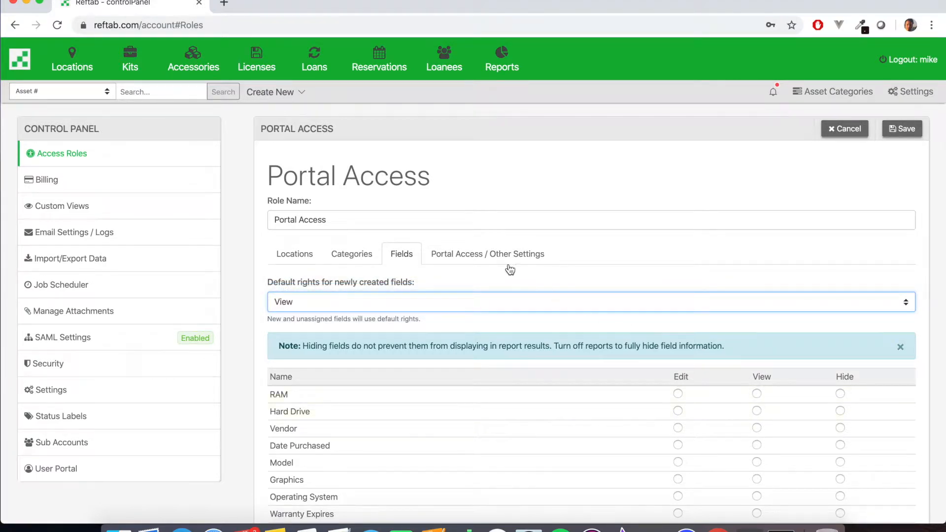
# Set report rights Off, no loan due-date editing, accessories On, email settings and loanee page Off.
pyautogui.click(486, 253)
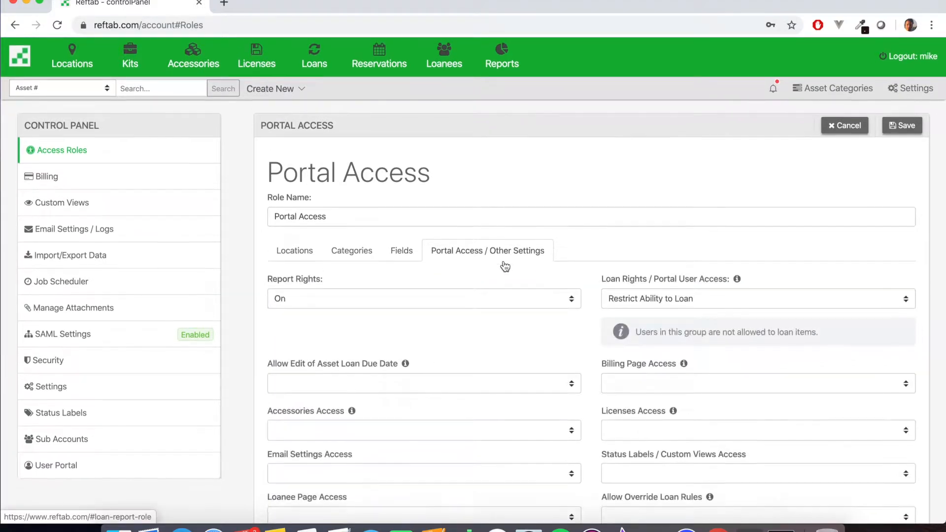
pyautogui.click(423, 298)
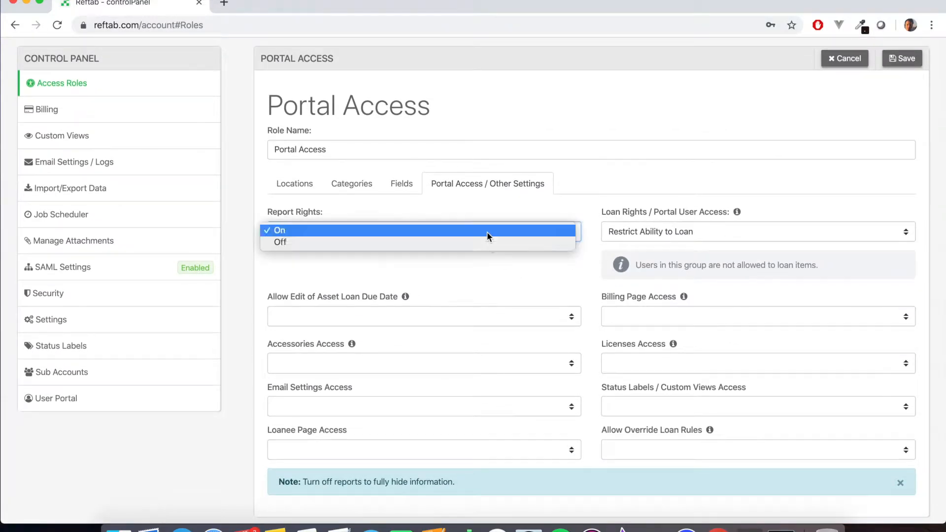
pyautogui.click(279, 243)
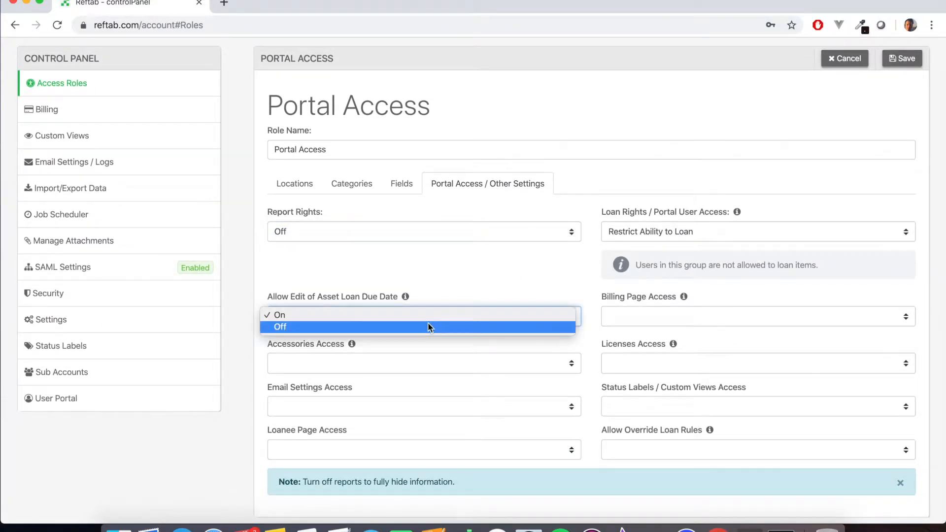
pyautogui.click(424, 326)
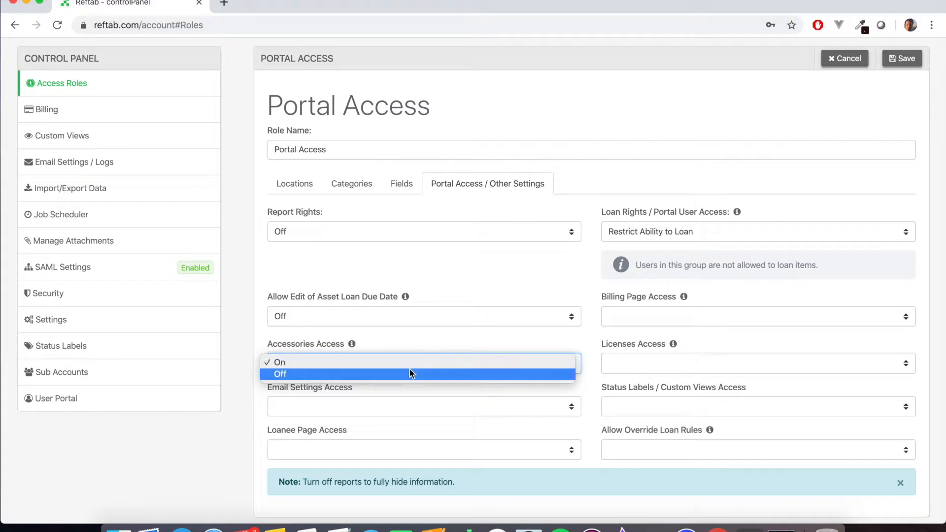
pyautogui.click(279, 361)
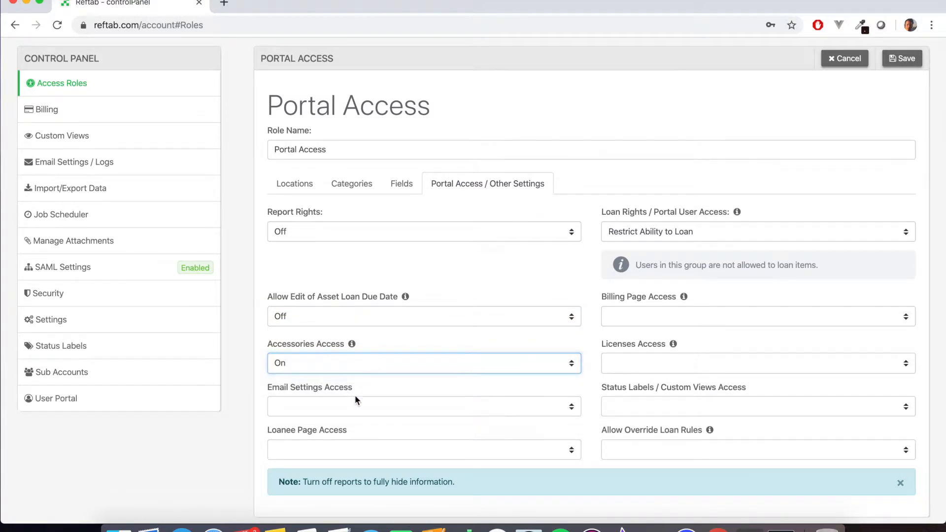
pyautogui.click(423, 449)
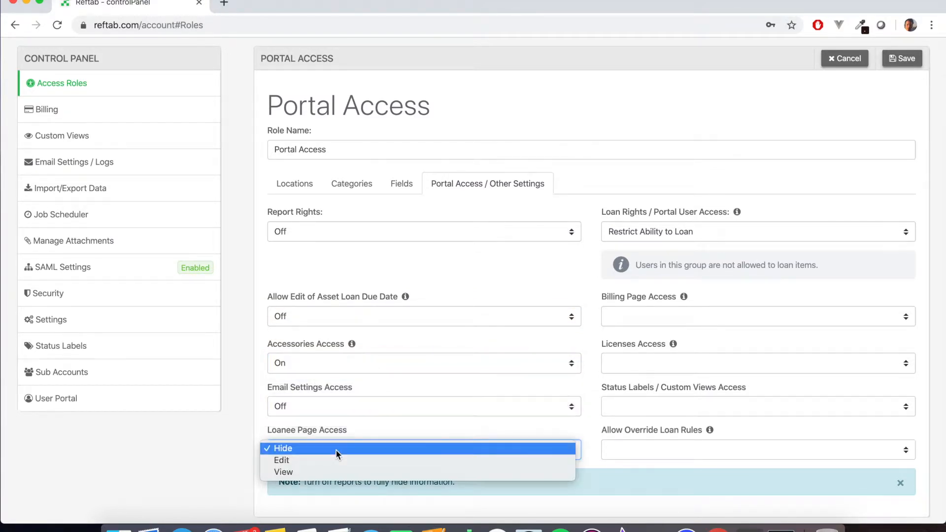
pyautogui.click(283, 447)
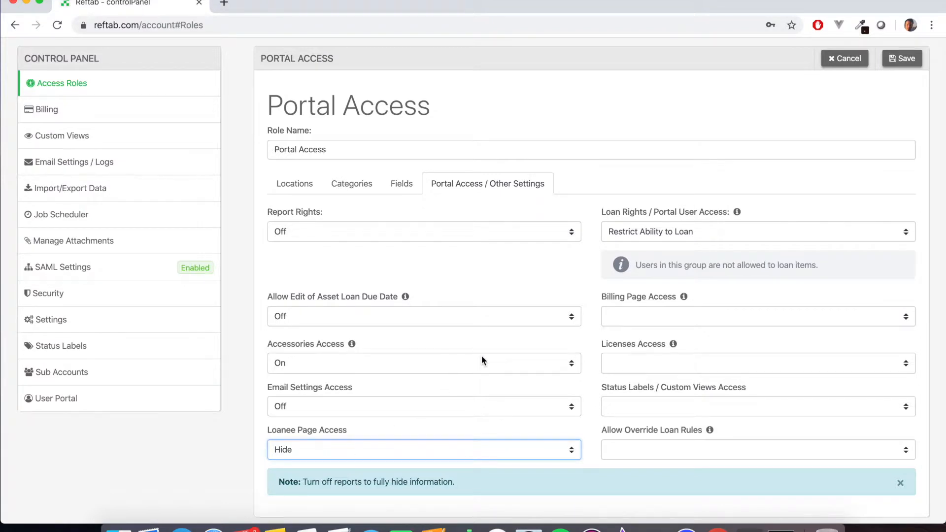
pyautogui.moveTo(610, 254)
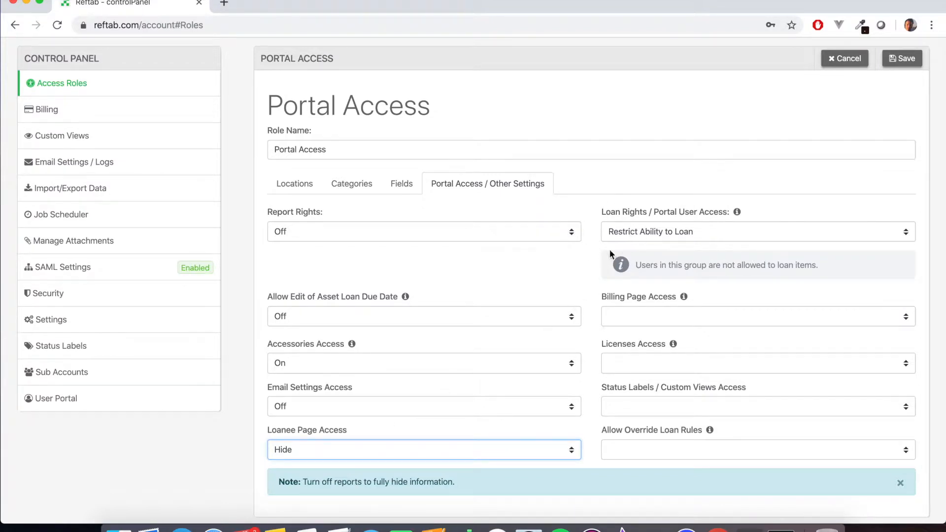
pyautogui.moveTo(665, 208)
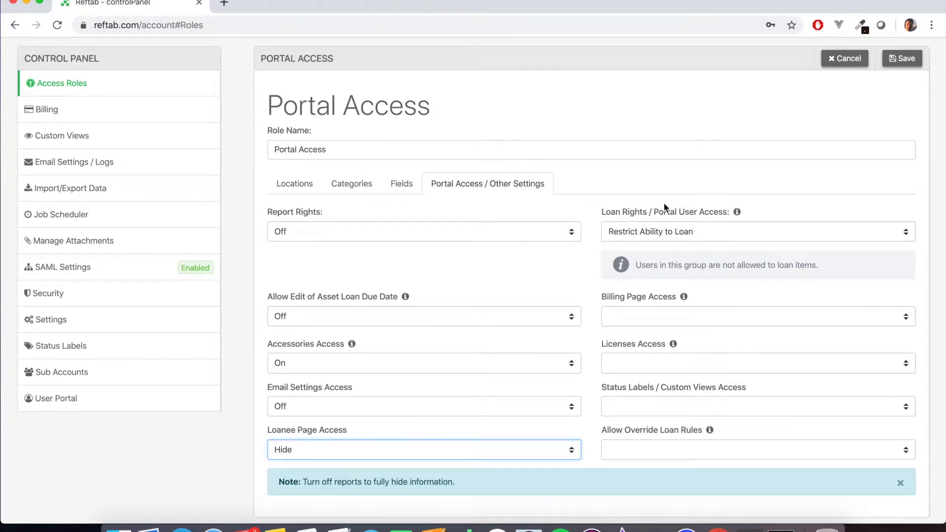
# Grant portal access with loan restrictions, Billing Off, Licenses On, Status Labels Off, Override Loan Rules Off.
pyautogui.click(757, 231)
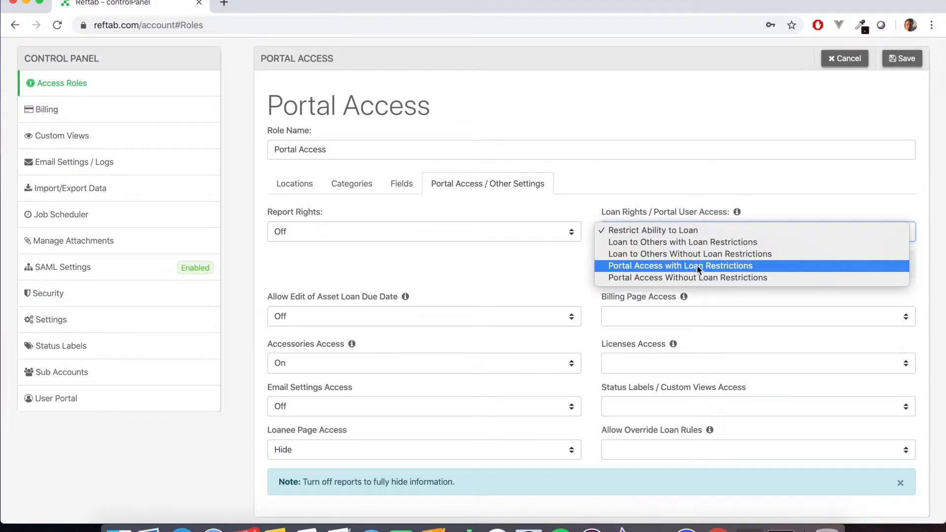
pyautogui.moveTo(685, 266)
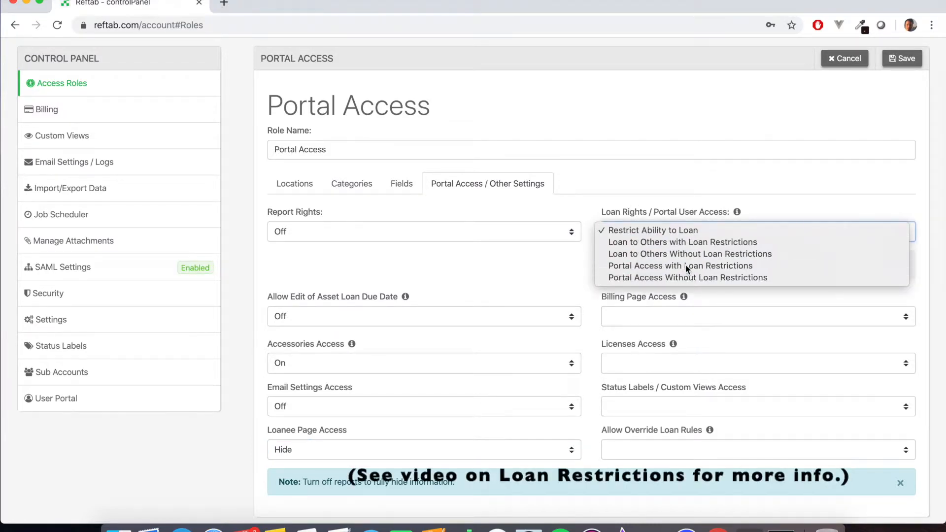
pyautogui.click(680, 265)
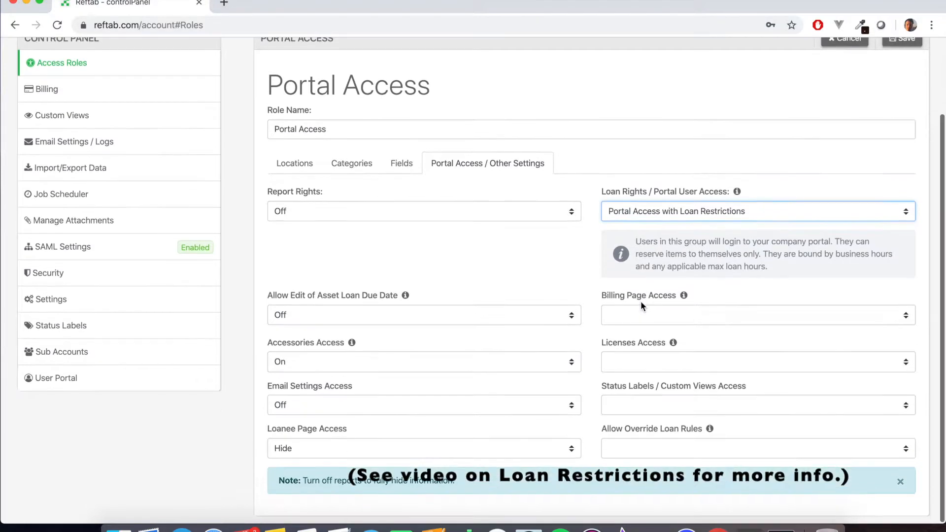
pyautogui.click(756, 317)
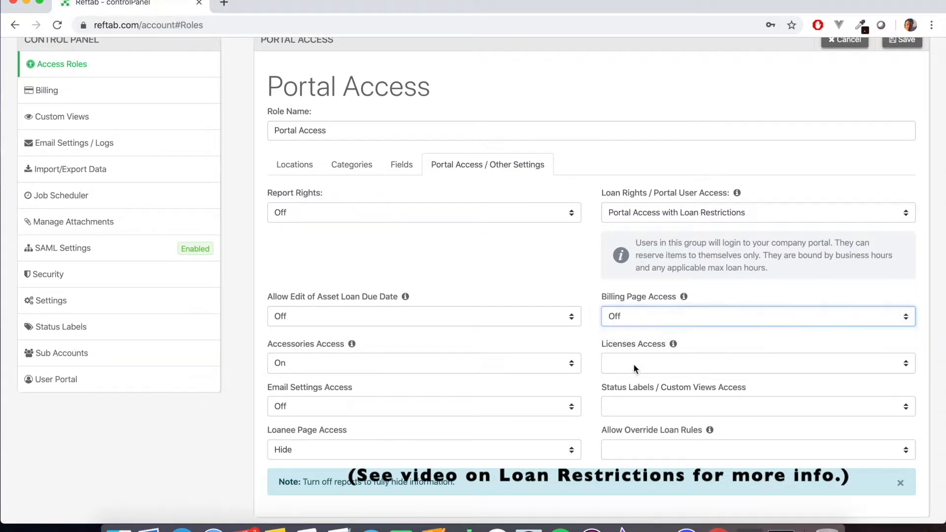
pyautogui.click(757, 362)
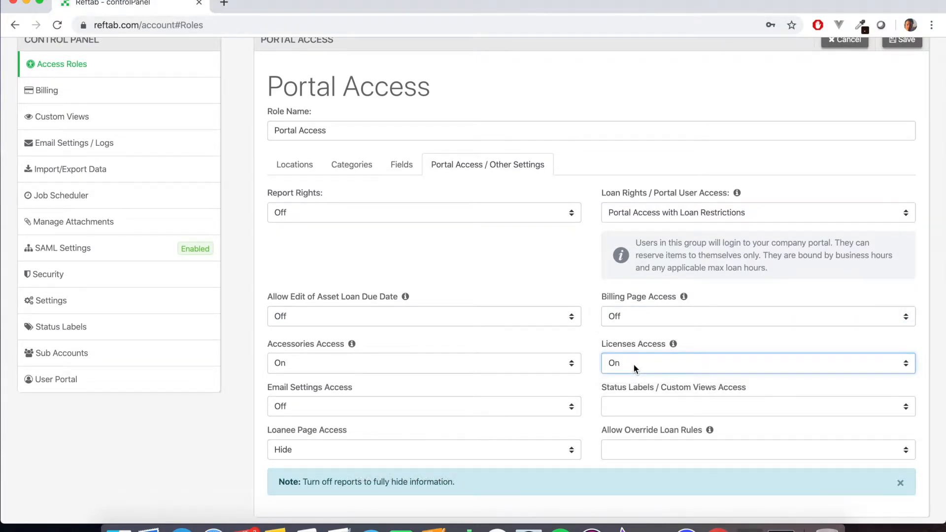
pyautogui.click(756, 406)
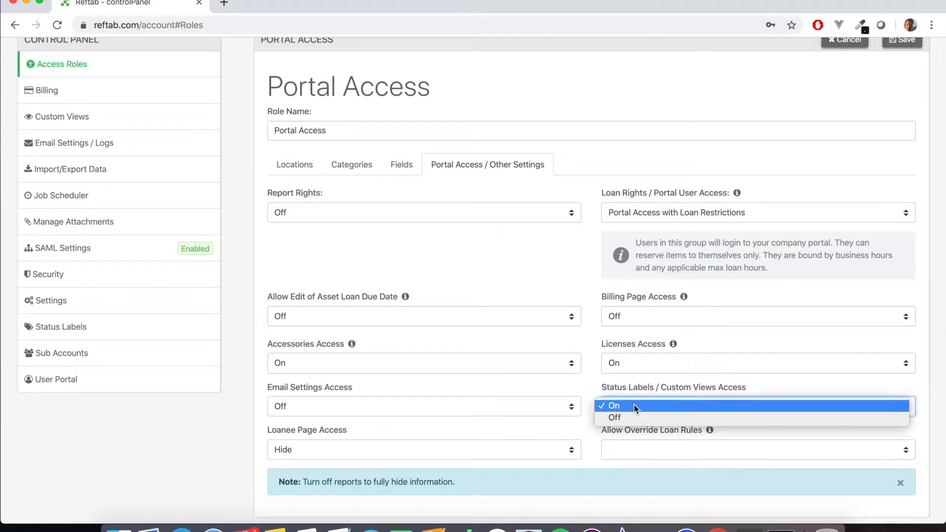
pyautogui.click(613, 417)
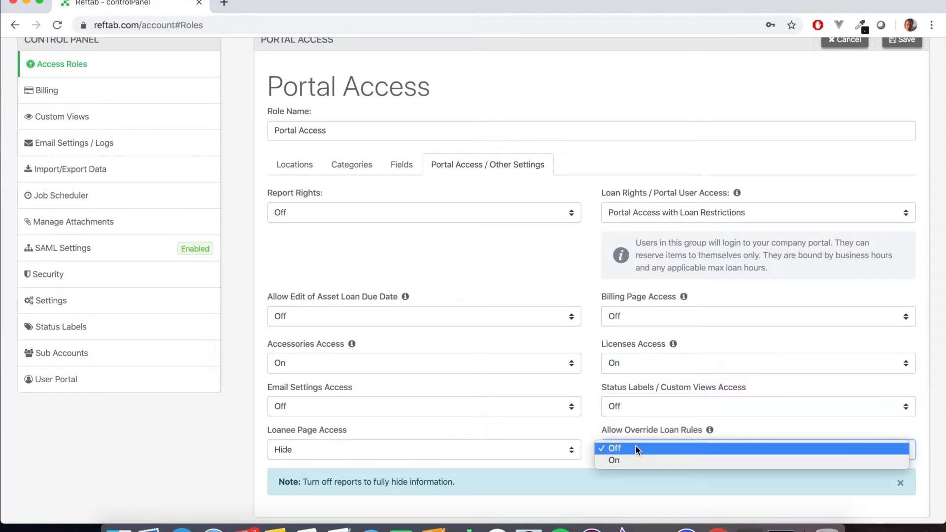
pyautogui.moveTo(635, 450)
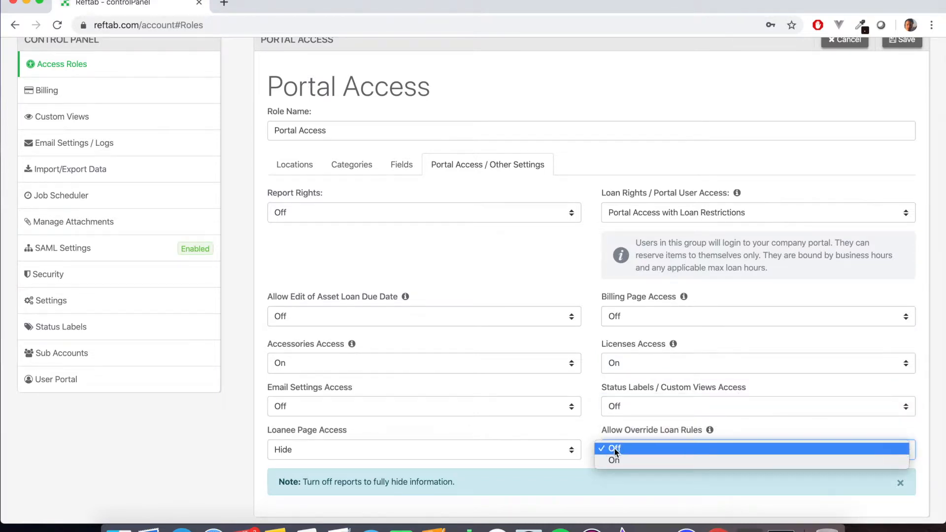
pyautogui.click(615, 448)
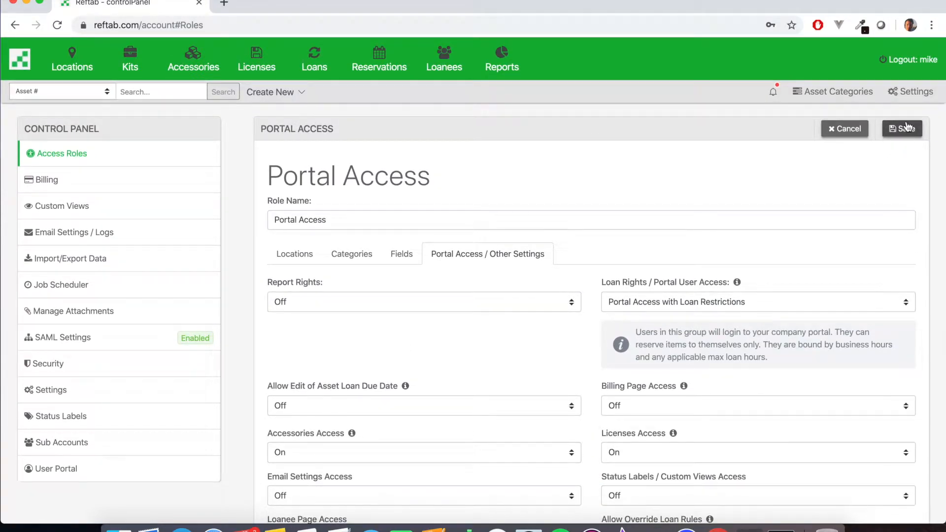
pyautogui.click(901, 128)
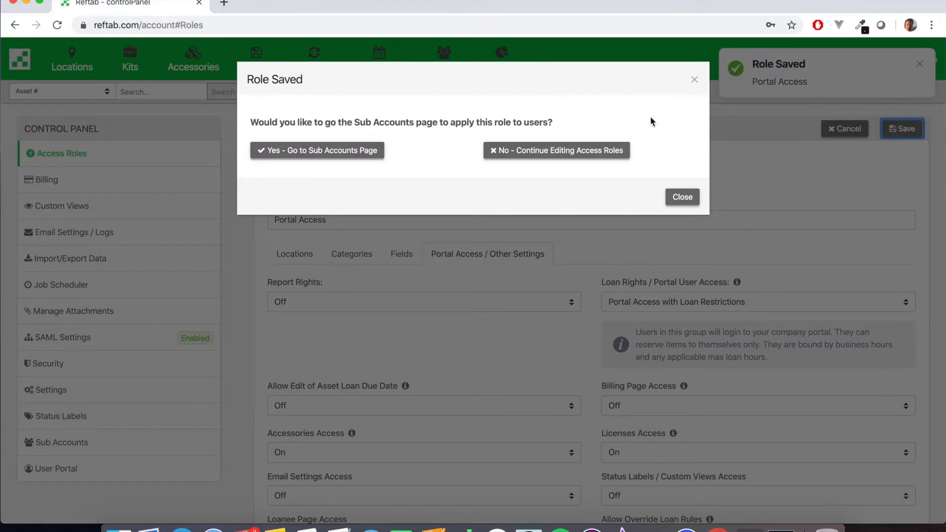
pyautogui.moveTo(316, 150)
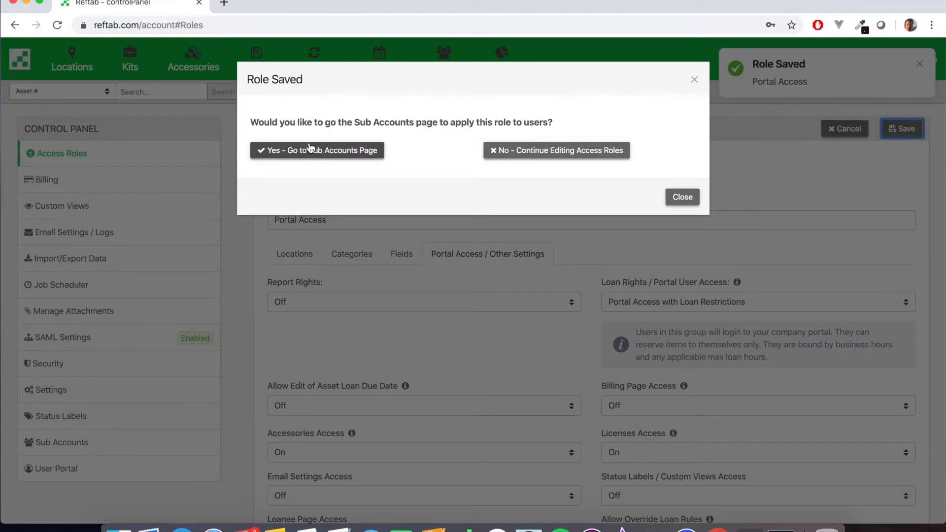
pyautogui.click(316, 150)
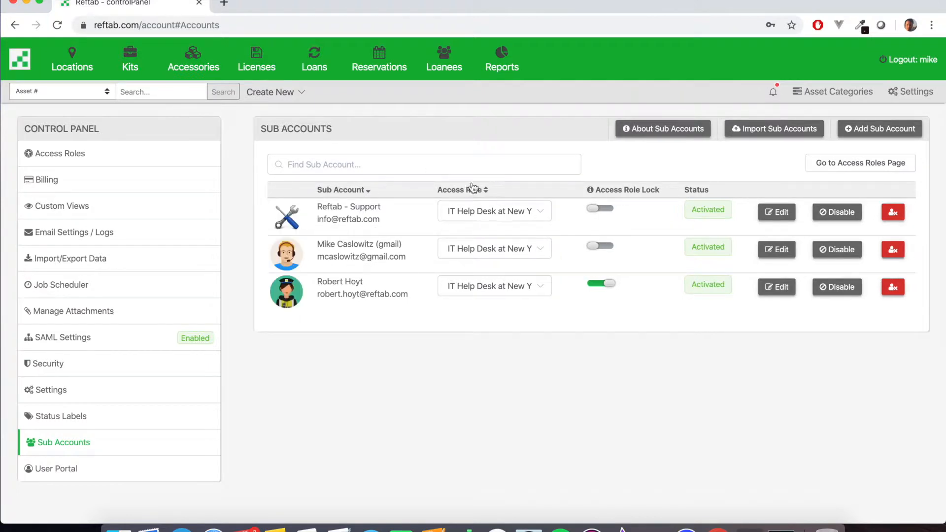
pyautogui.moveTo(485, 253)
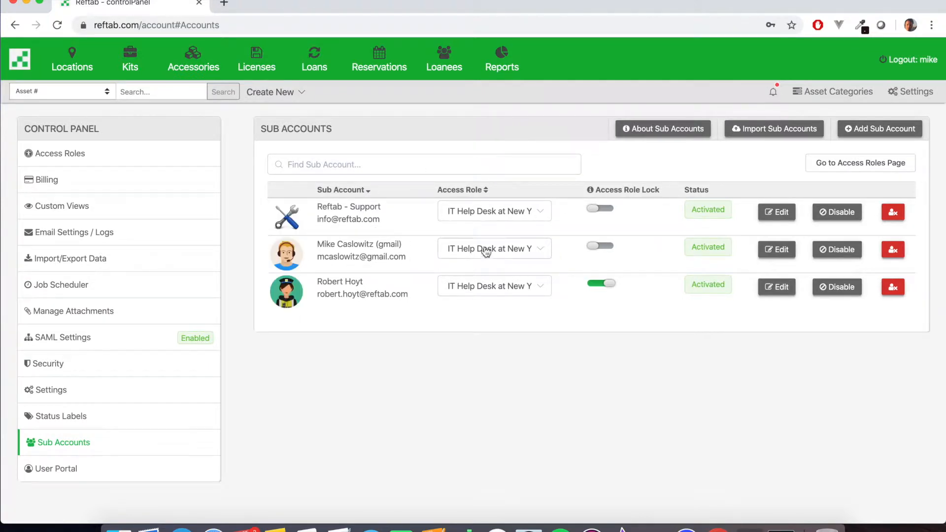
pyautogui.click(492, 248)
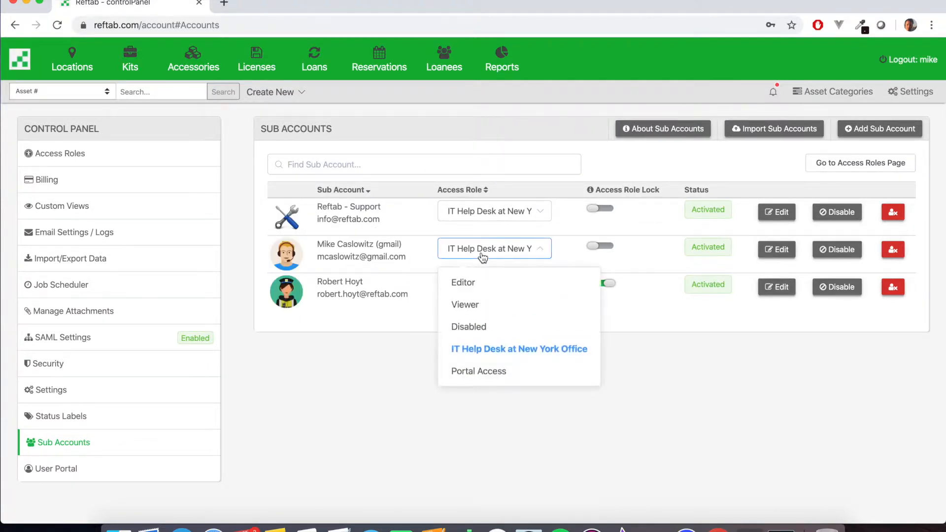
pyautogui.moveTo(479, 372)
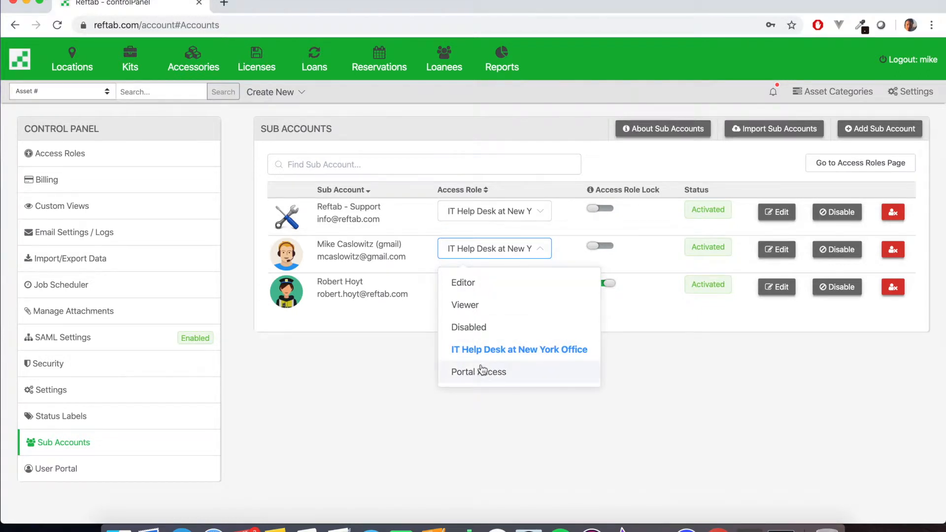
pyautogui.click(478, 372)
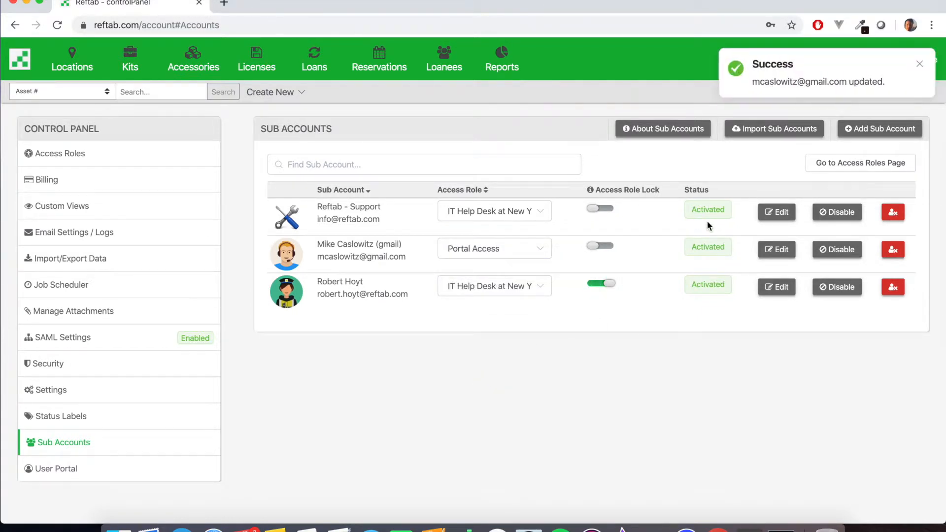
pyautogui.moveTo(752, 168)
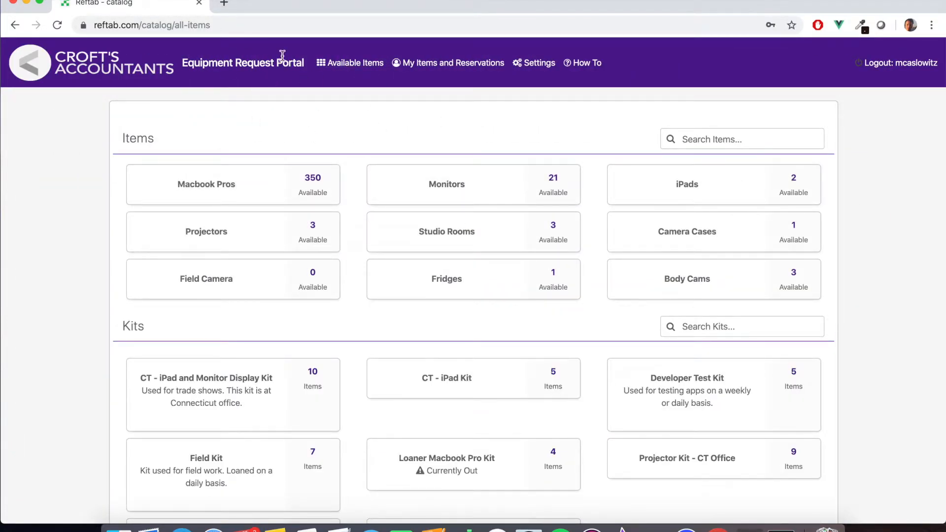
pyautogui.moveTo(355, 63)
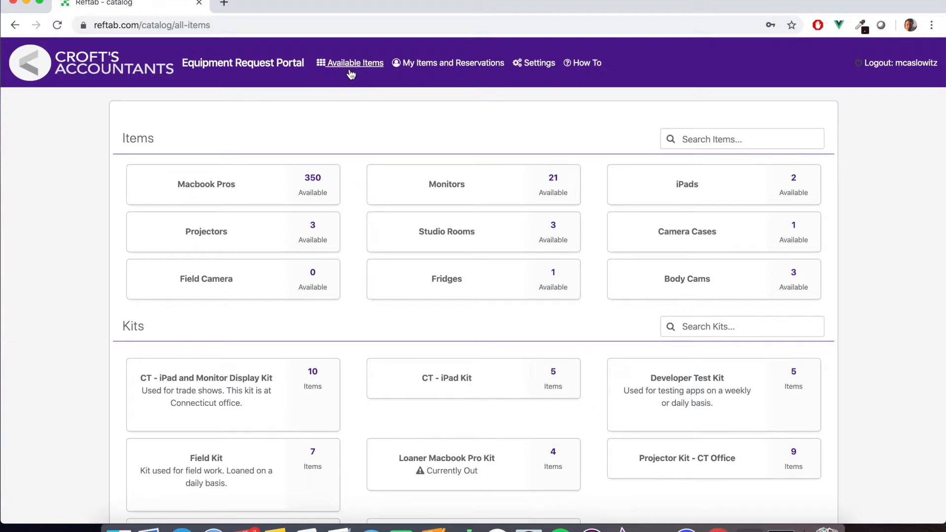
pyautogui.moveTo(449, 63)
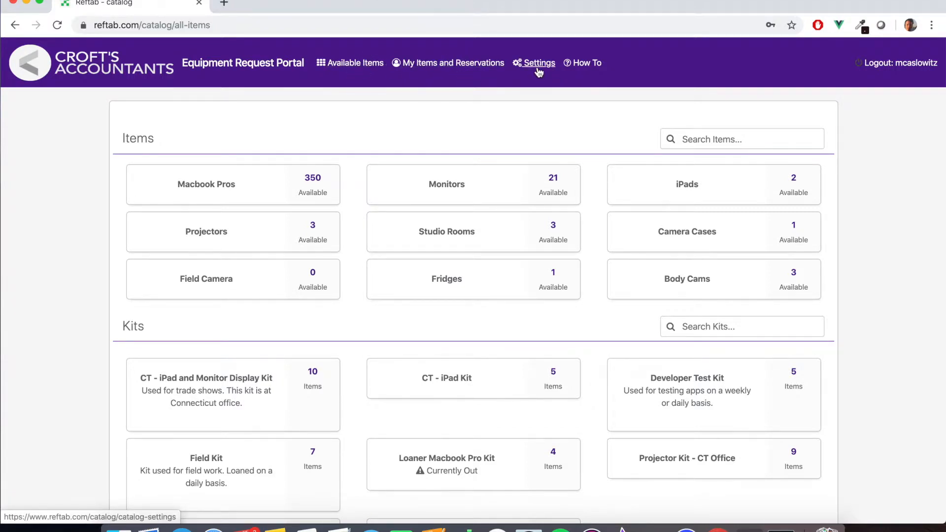
pyautogui.moveTo(275, 211)
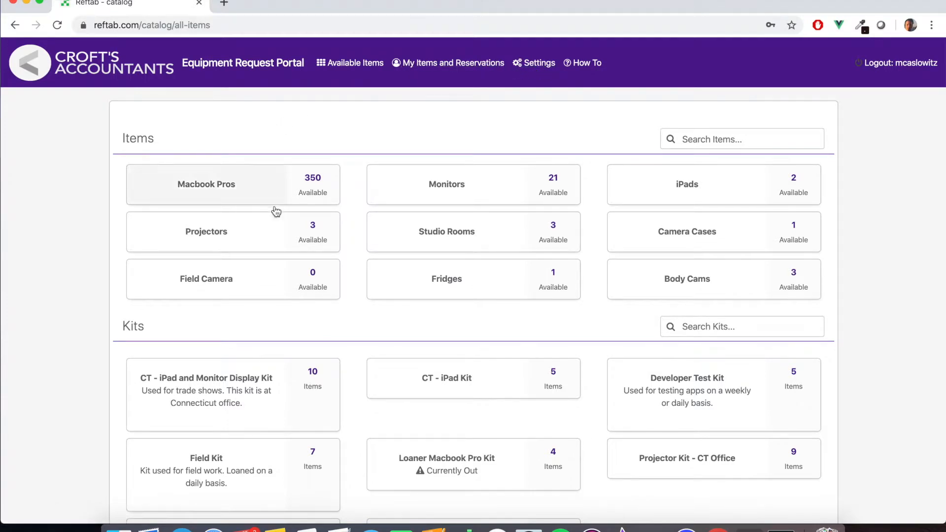
# Scroll through the Equipment Request Portal's Available Items catalog.
pyautogui.scroll(-3)
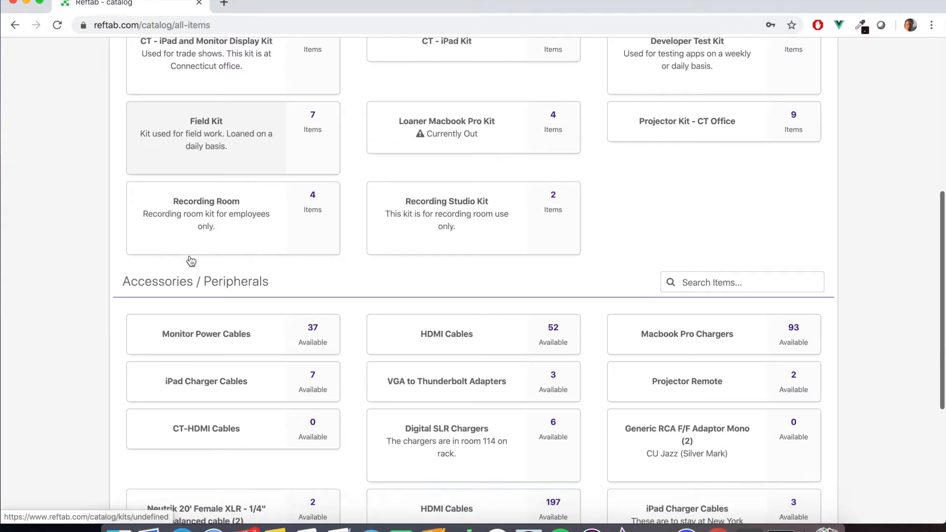
pyautogui.scroll(-3)
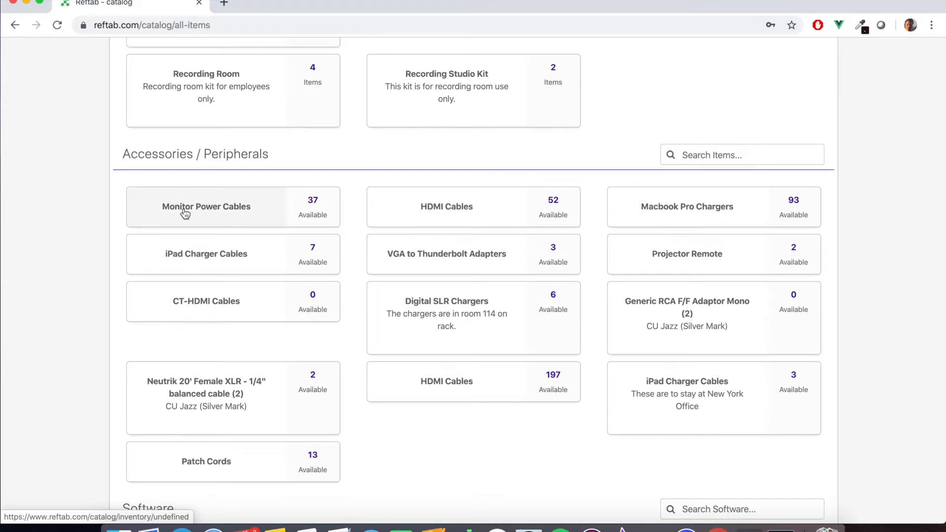
# Scroll the Macbook Pros category listing of individual units.
pyautogui.scroll(-3)
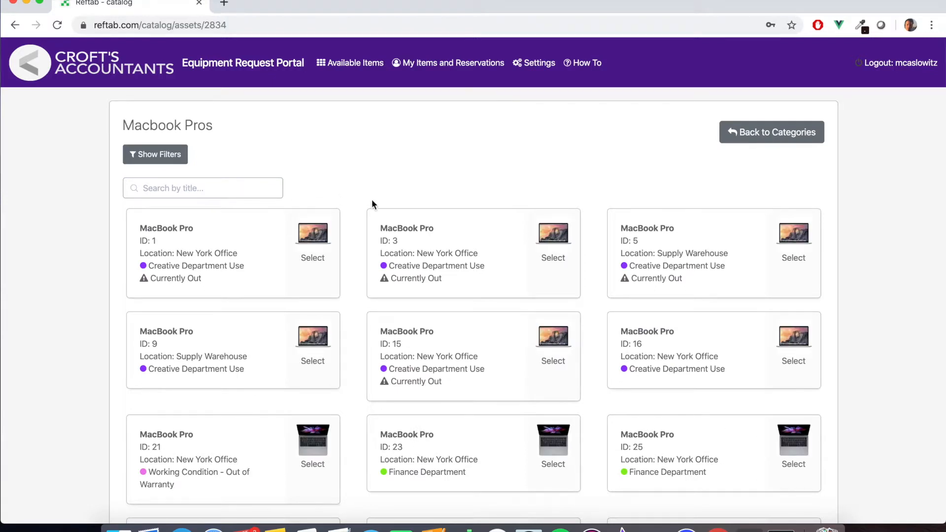
pyautogui.moveTo(305, 350)
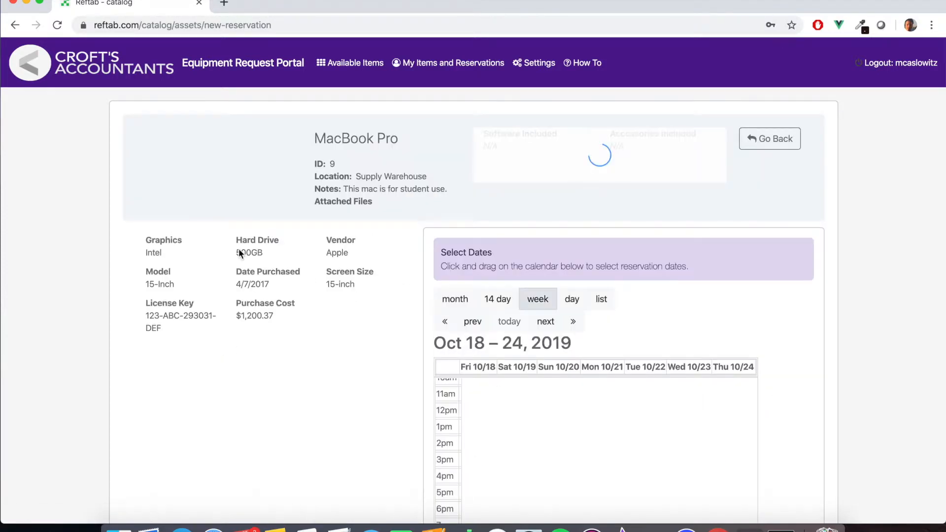
pyautogui.moveTo(245, 272)
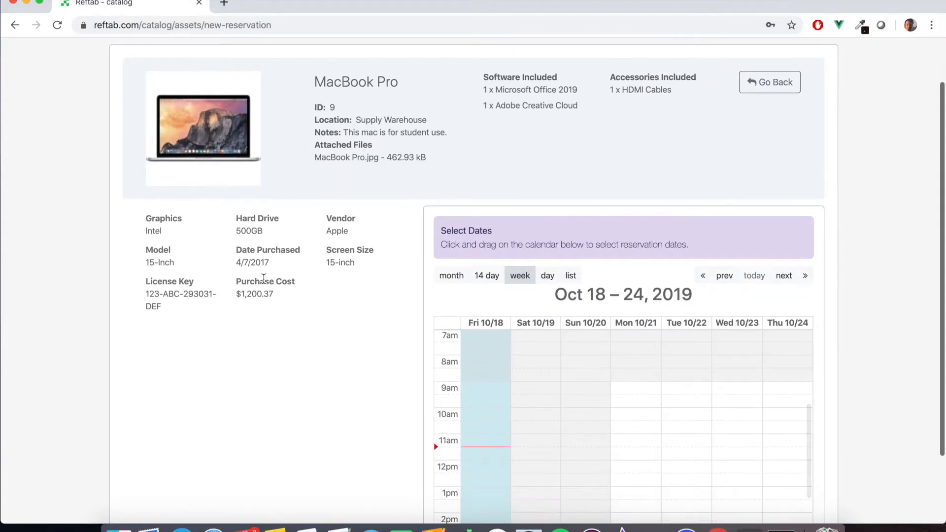
# Submit the MacBook Pro ID 9 reservation with the note 'I would like this laptop.'.
pyautogui.scroll(-3)
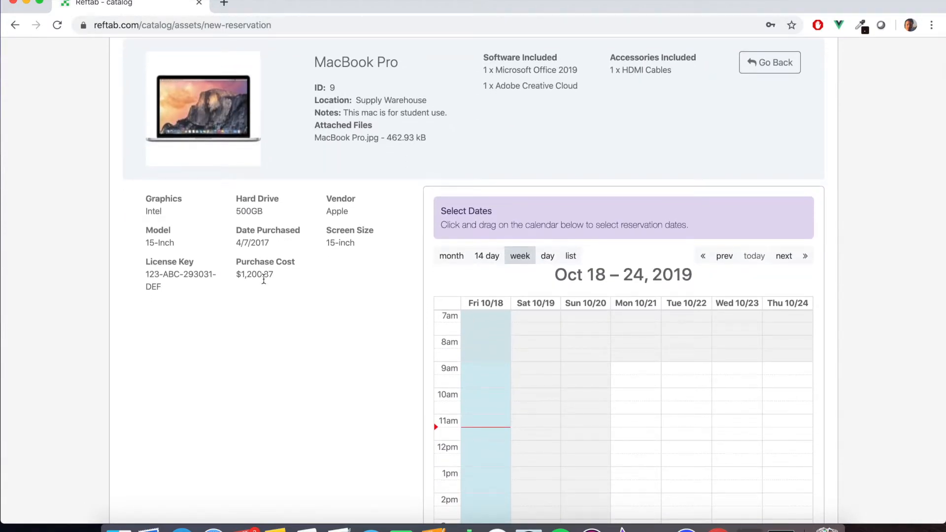
pyautogui.scroll(-3)
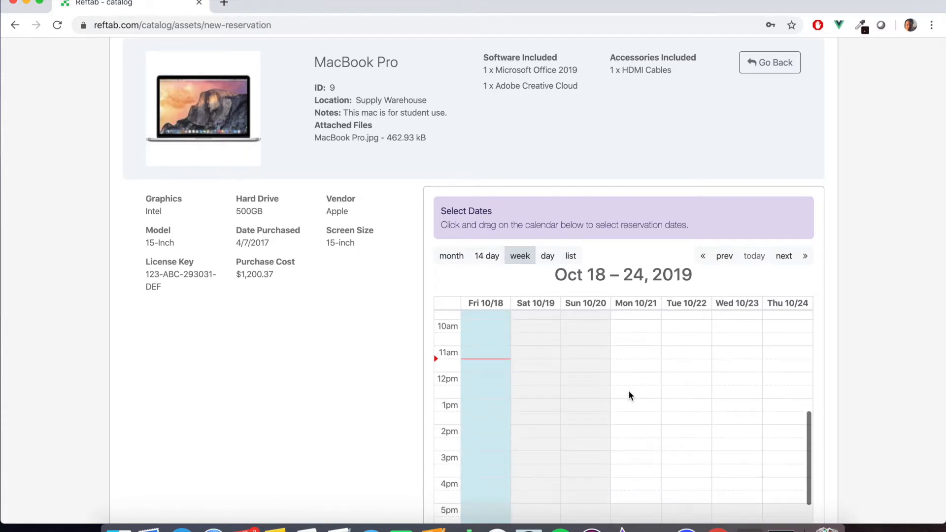
pyautogui.scroll(-3)
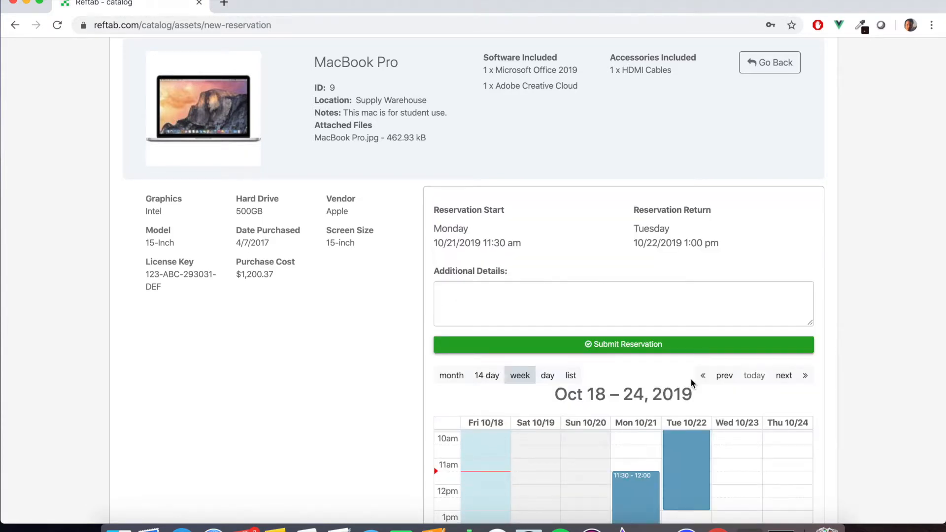
pyautogui.write('I wou')
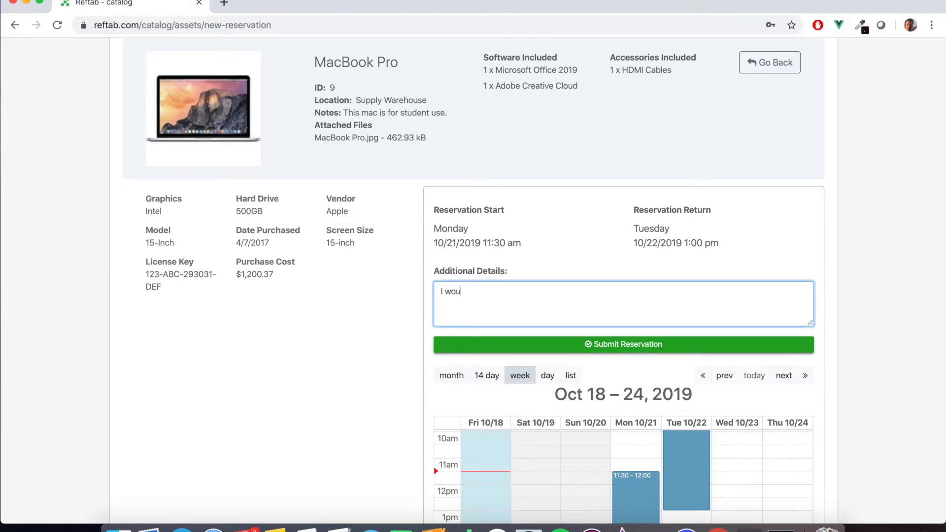
pyautogui.write('ld like this laptop.')
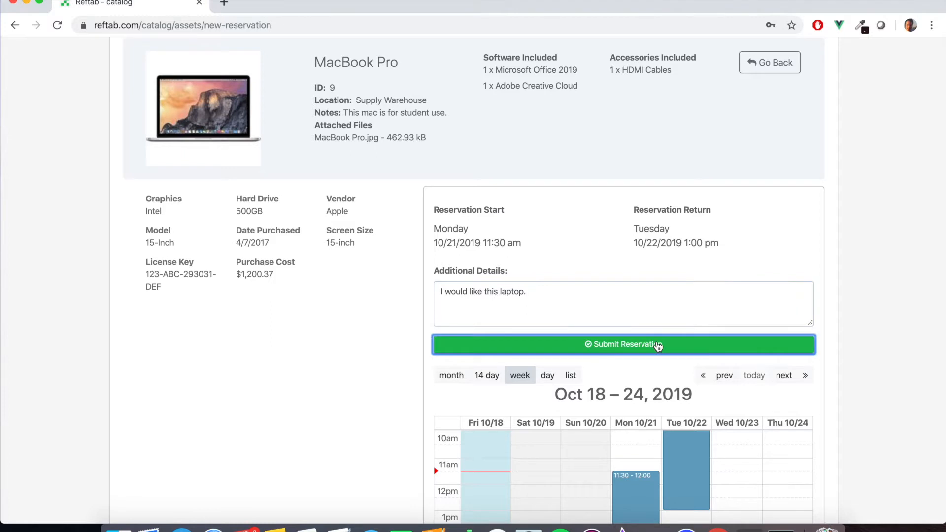
pyautogui.click(623, 345)
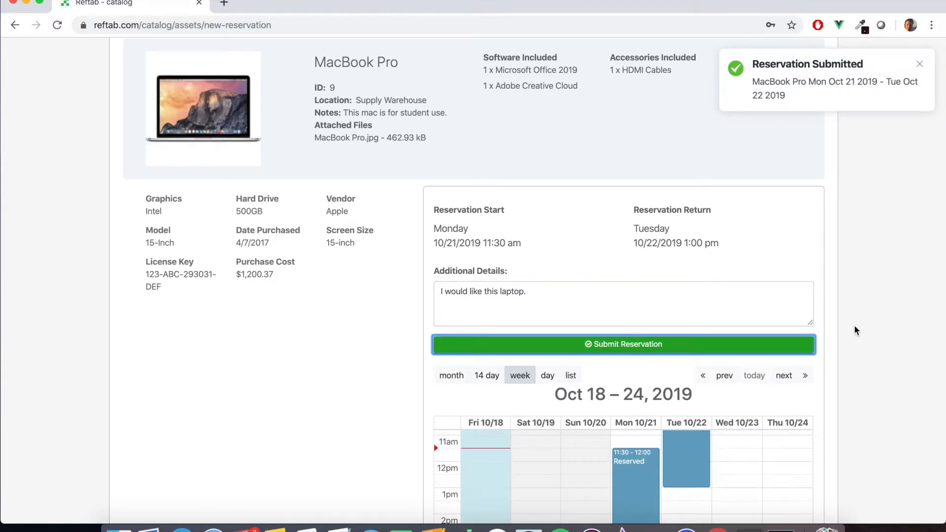
# Go to the portal's My Items and Reservations list.
pyautogui.scroll(-3)
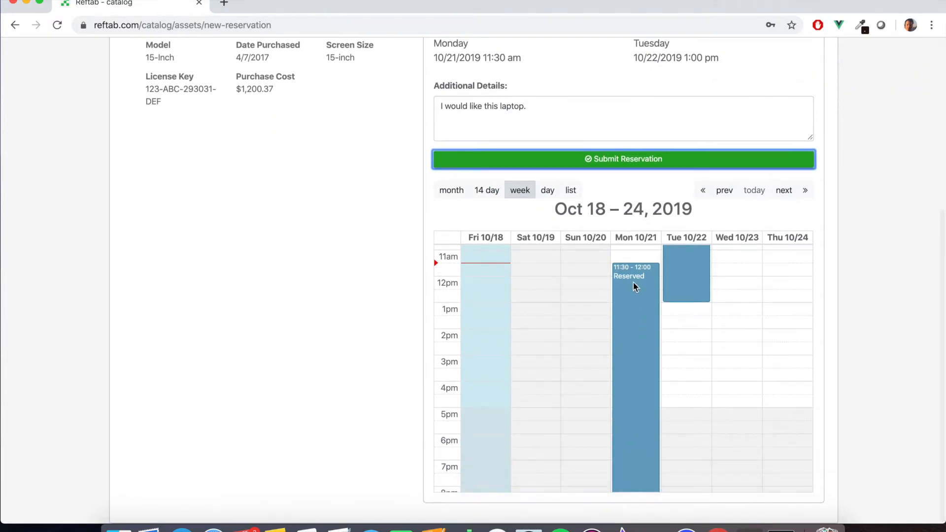
pyautogui.scroll(3)
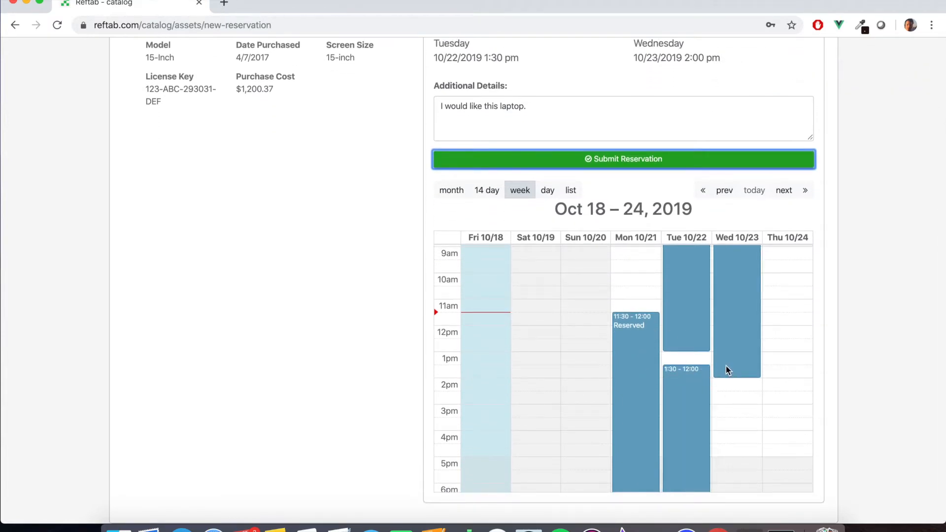
pyautogui.scroll(3)
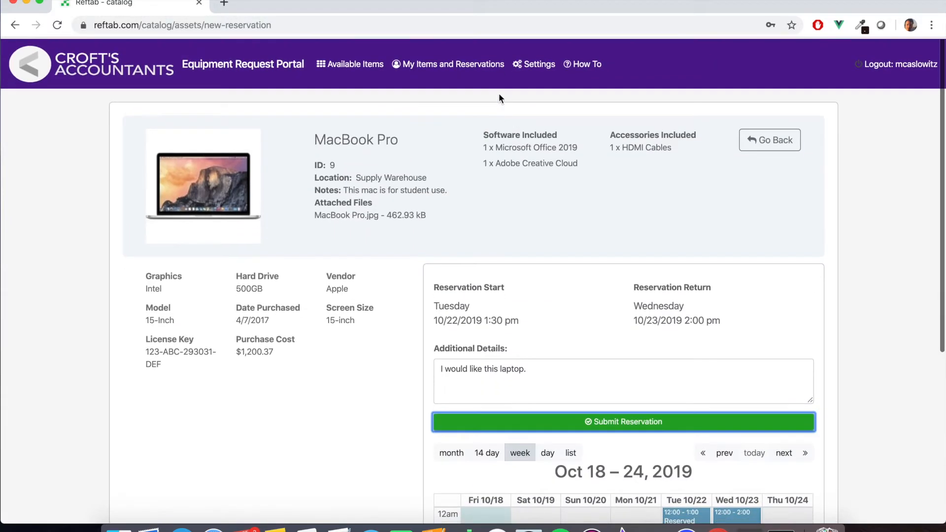
pyautogui.click(453, 63)
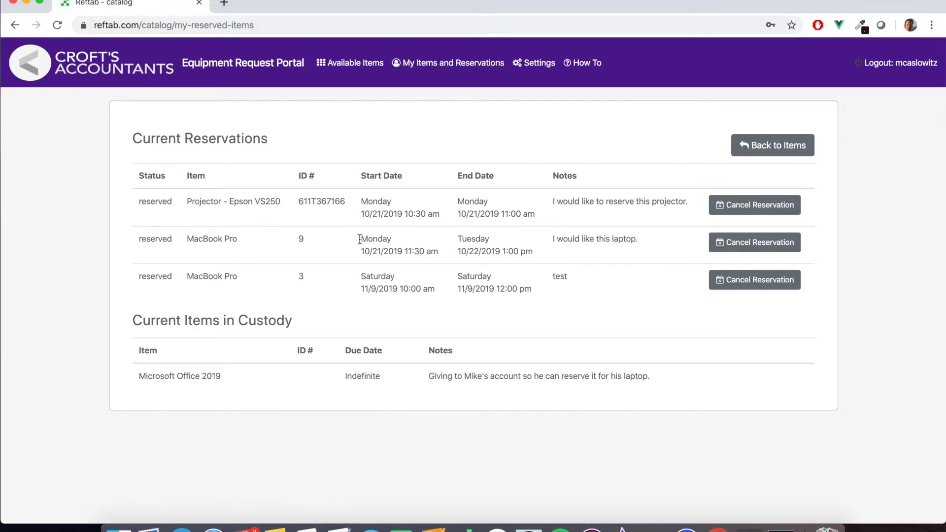
pyautogui.moveTo(238, 247)
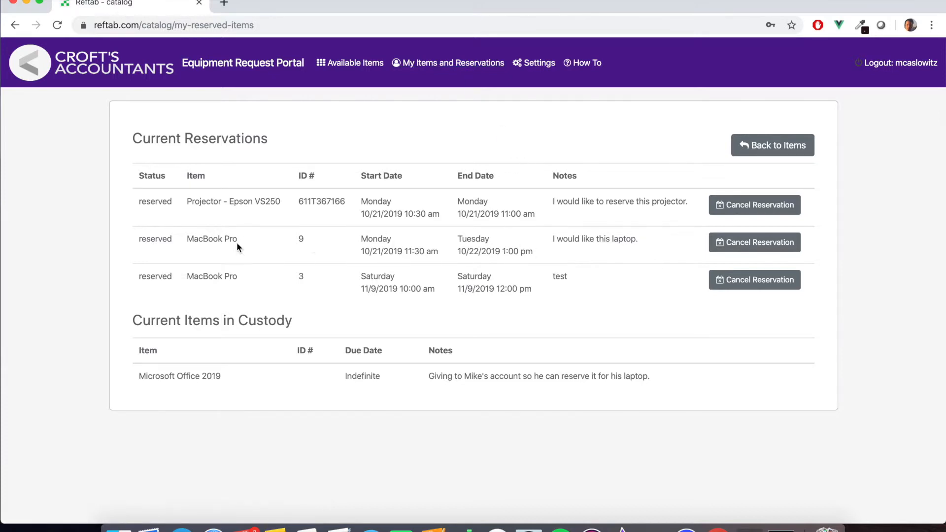
pyautogui.moveTo(651, 237)
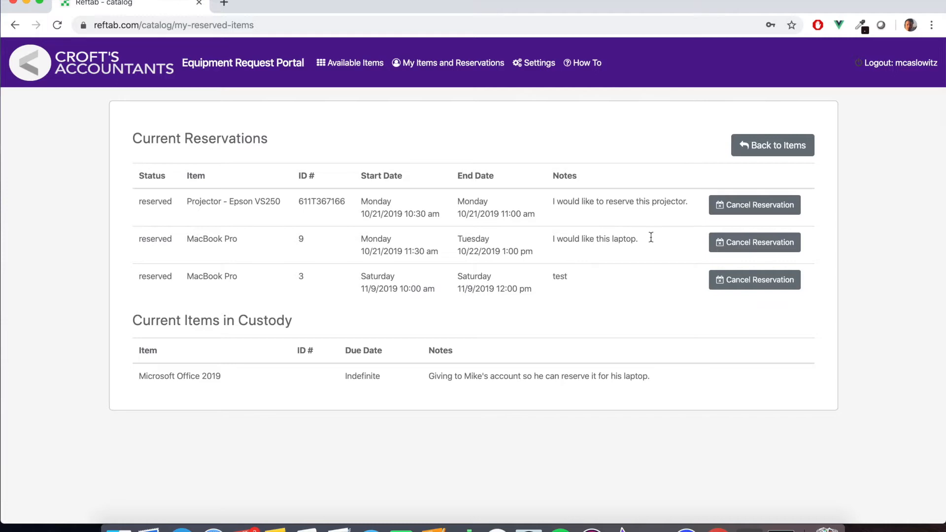
# Review the MacBook Pro 10/21–10/22 entry in the Current Reservations table.
pyautogui.click(753, 243)
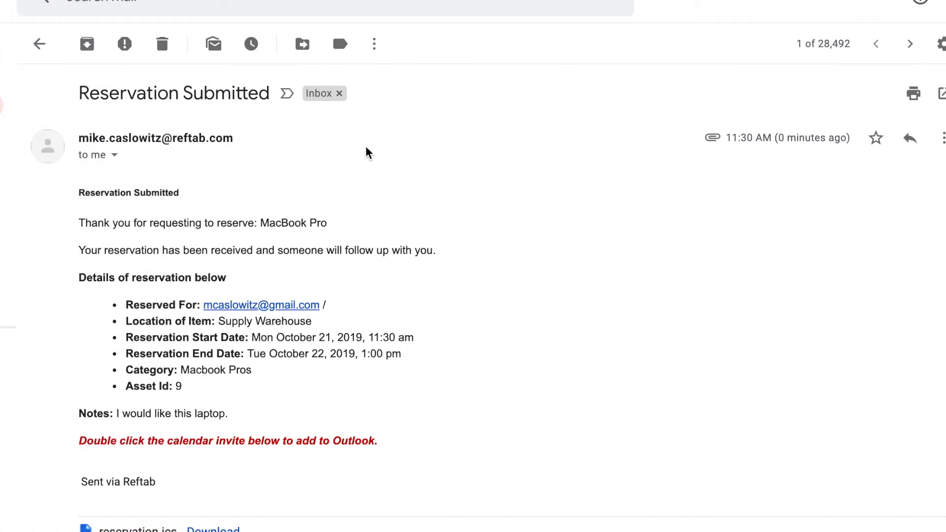
# Add the reservation.ics invite to the Home calendar as Reservation for MacBook Pro, Monday Oct 21 11:30 AM.
pyautogui.scroll(-3)
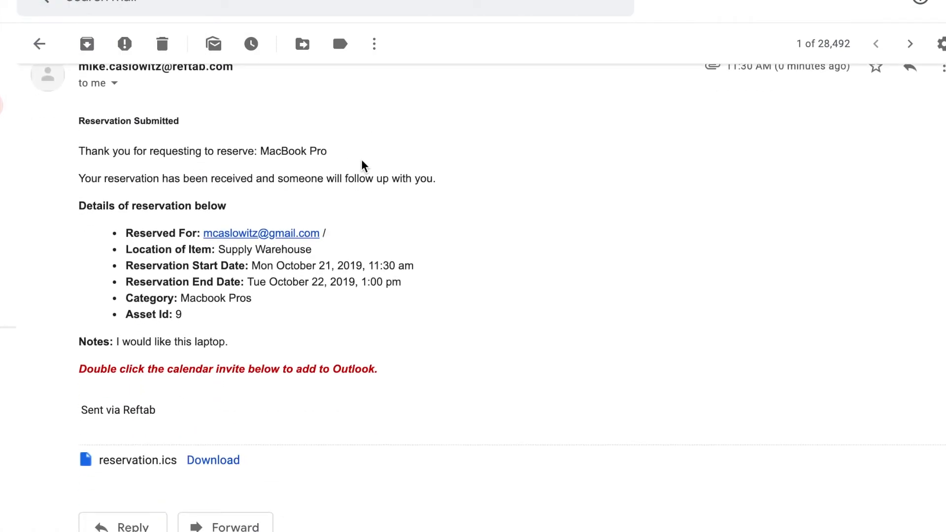
pyautogui.scroll(3)
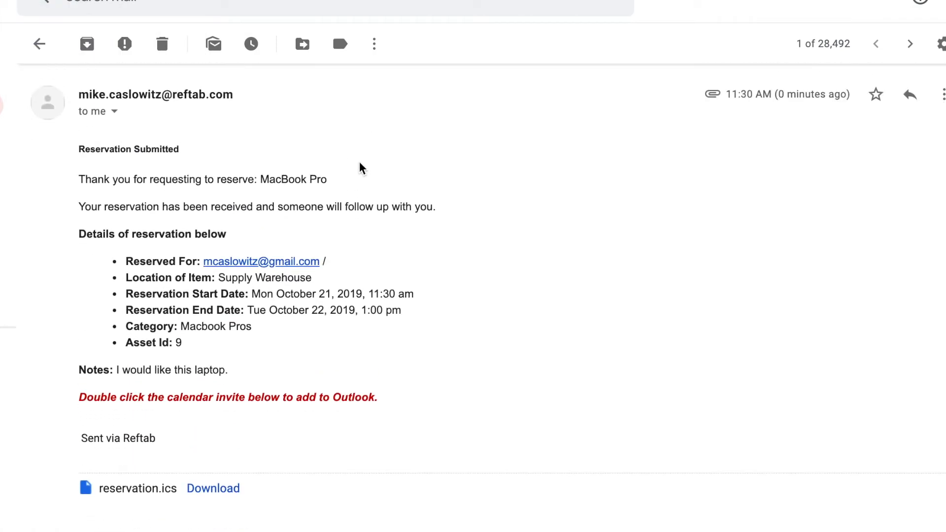
pyautogui.moveTo(250, 426)
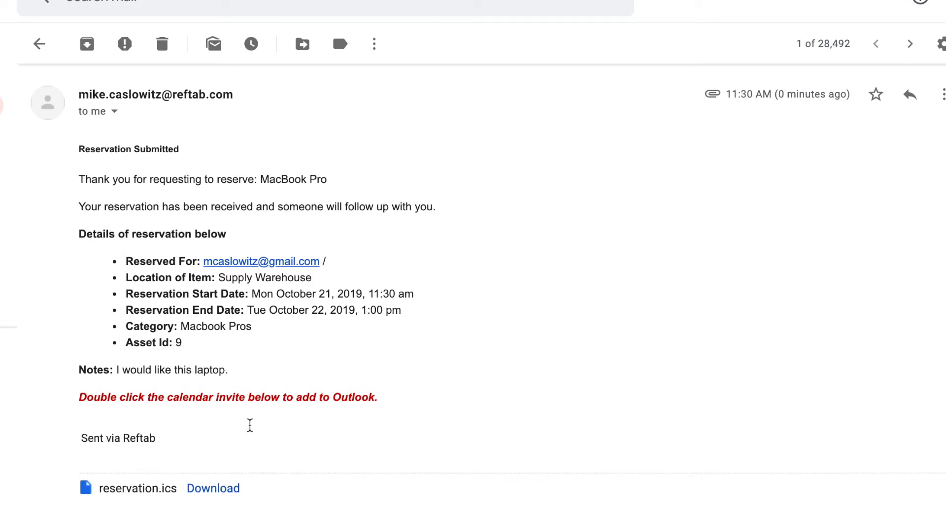
pyautogui.moveTo(213, 488)
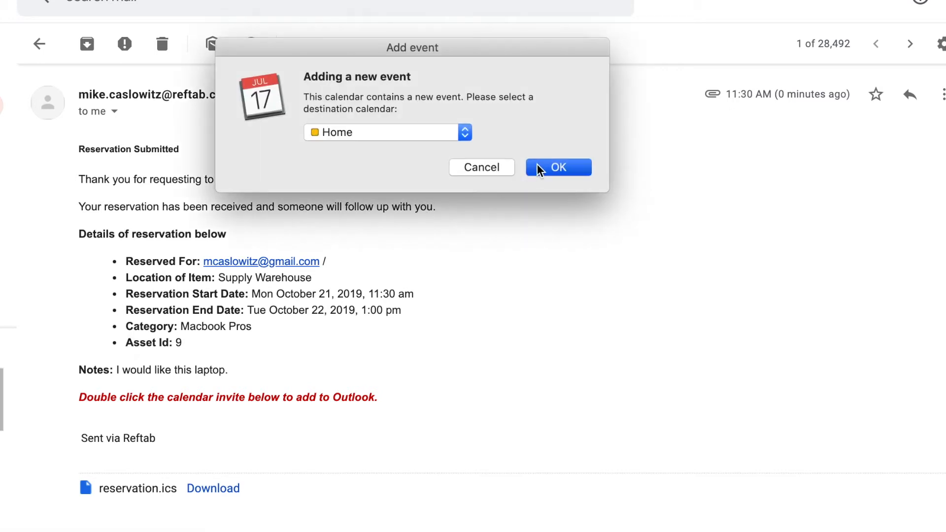
pyautogui.click(557, 167)
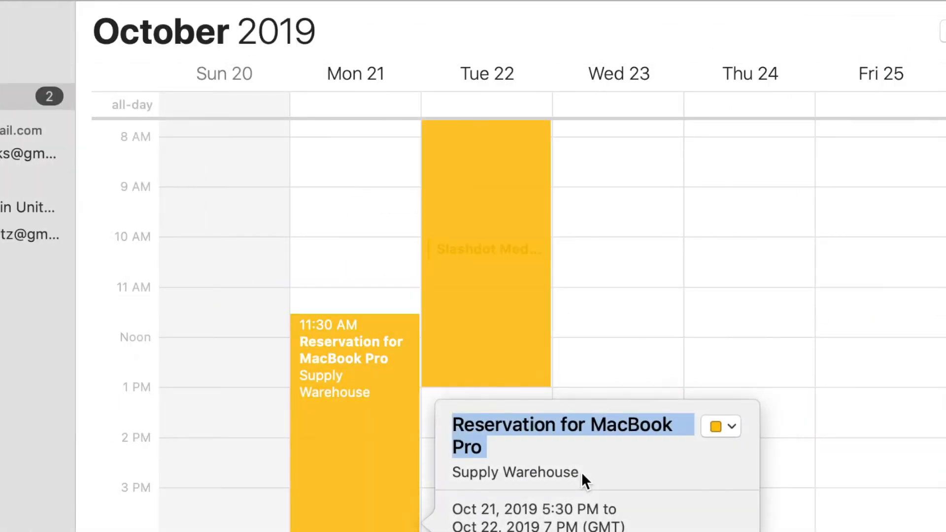
pyautogui.click(435, 354)
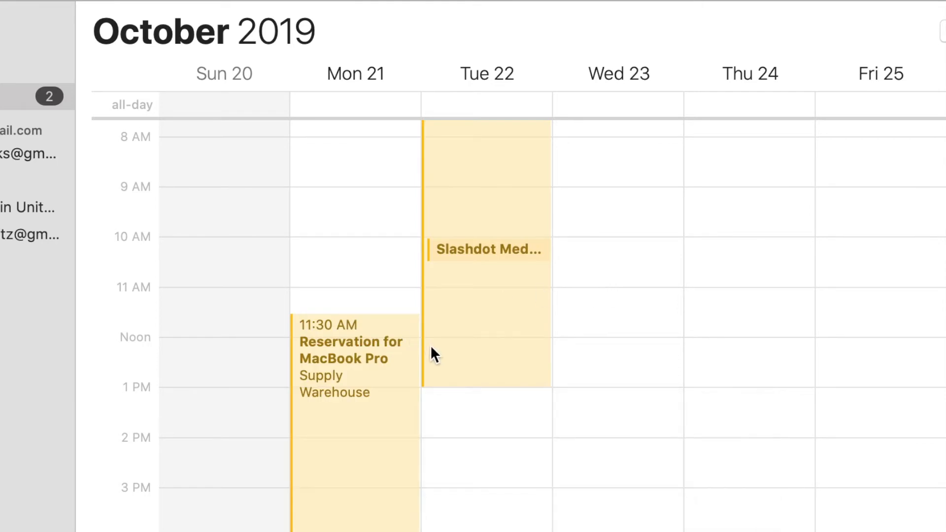
pyautogui.moveTo(403, 375)
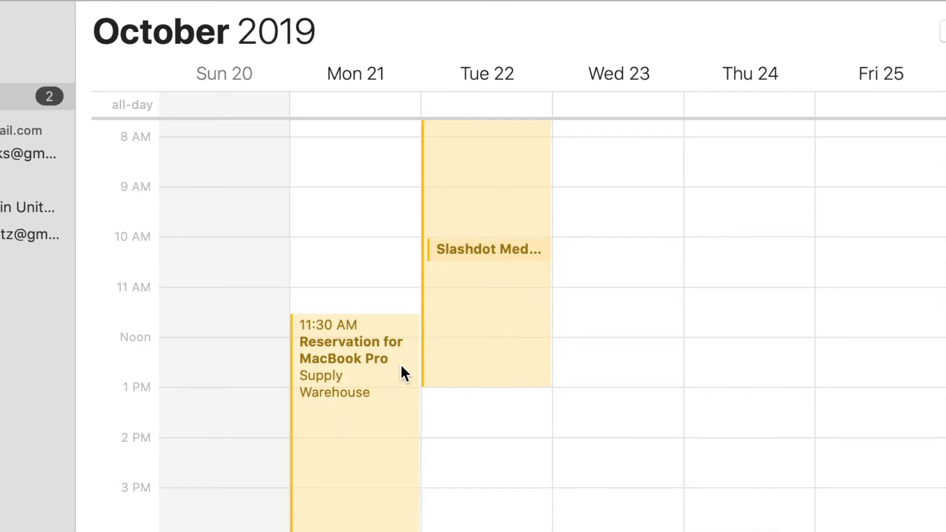
pyautogui.moveTo(407, 351)
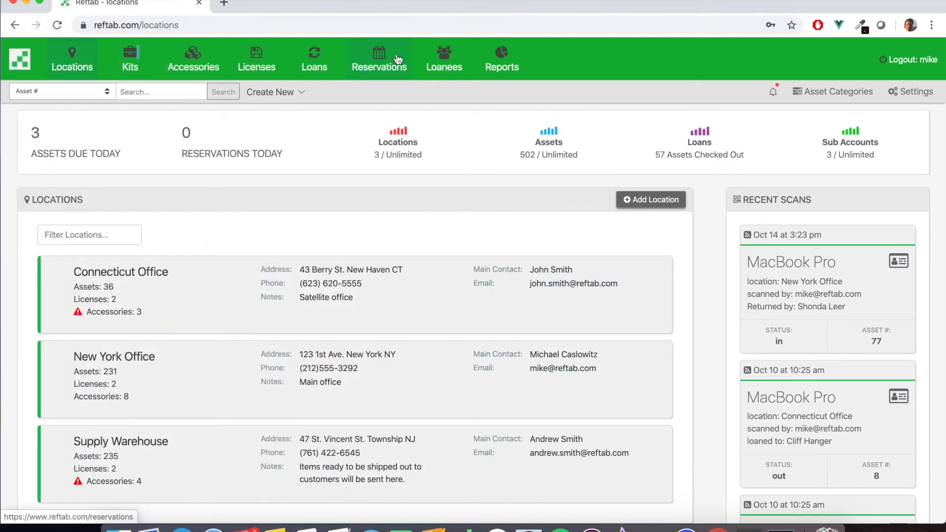
# Show the admin Reservations list filtered to the Macbook Pros category.
pyautogui.click(378, 58)
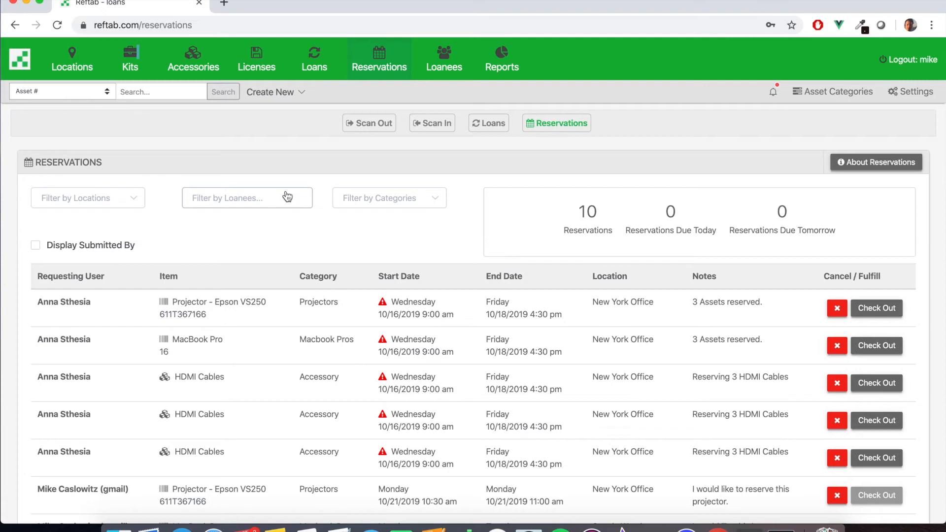
pyautogui.click(388, 198)
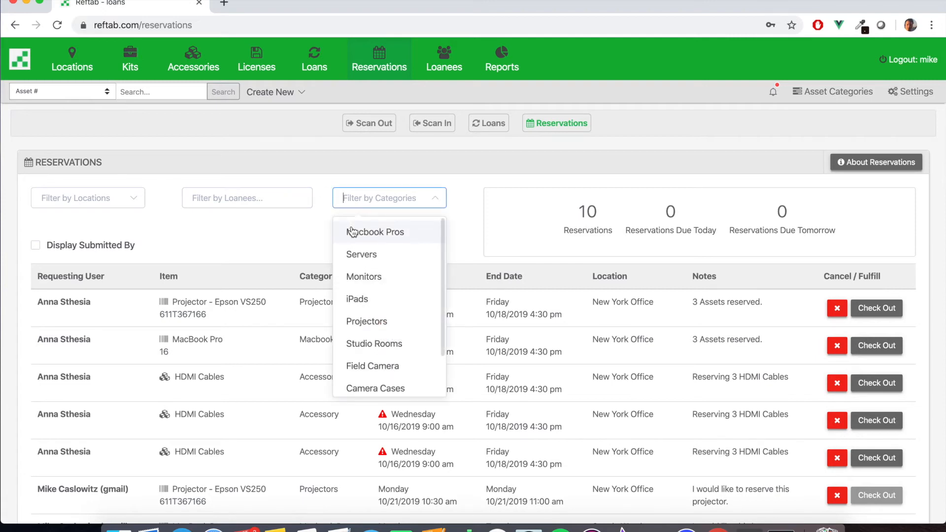
pyautogui.click(374, 232)
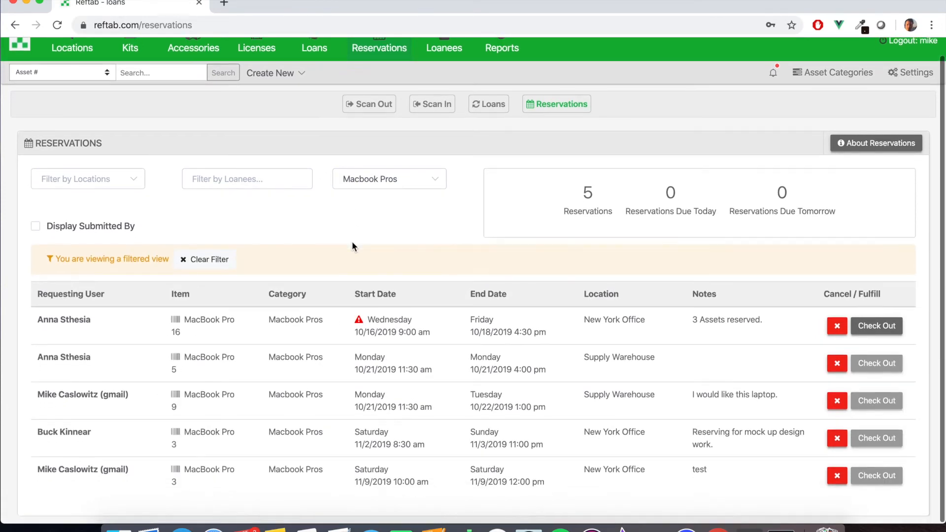
pyautogui.moveTo(404, 386)
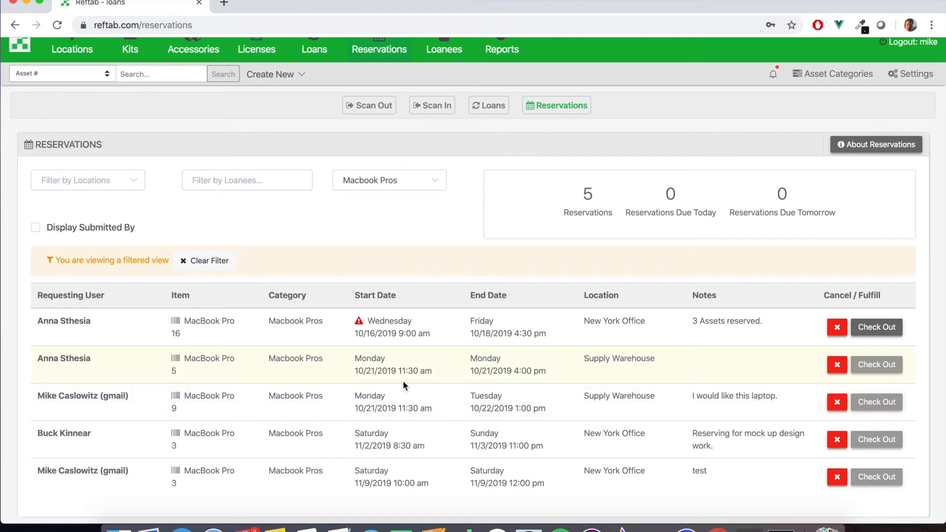
pyautogui.moveTo(680, 402)
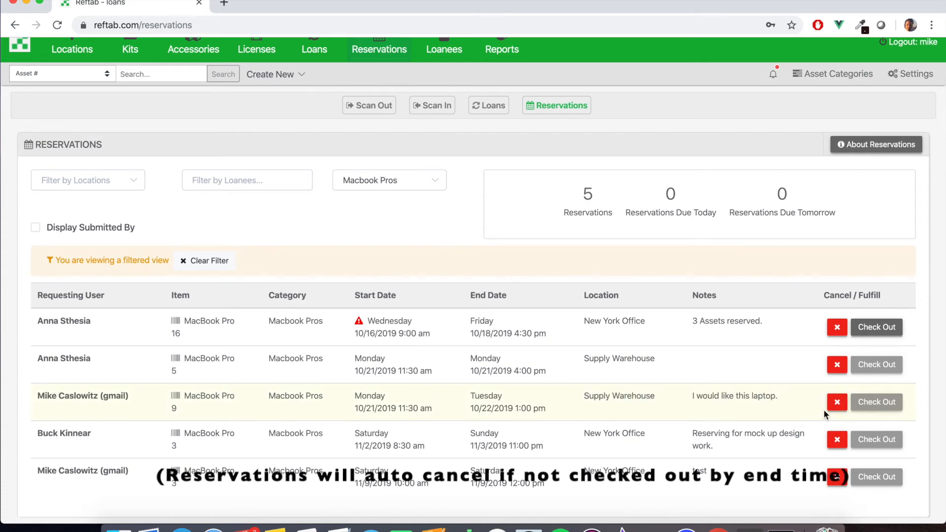
# Review the new reservation's cancel details without cancelling, then go to the MacBook Pro 9 asset page.
pyautogui.click(836, 402)
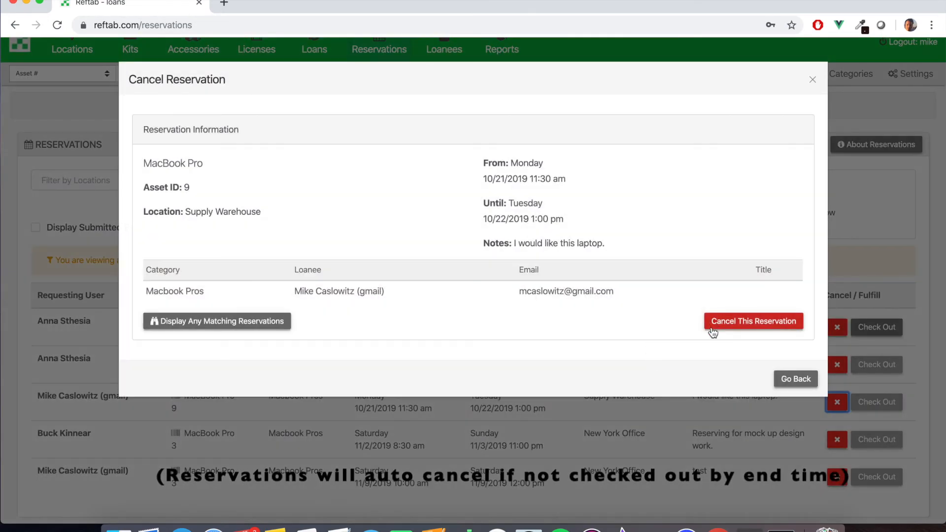
pyautogui.click(795, 378)
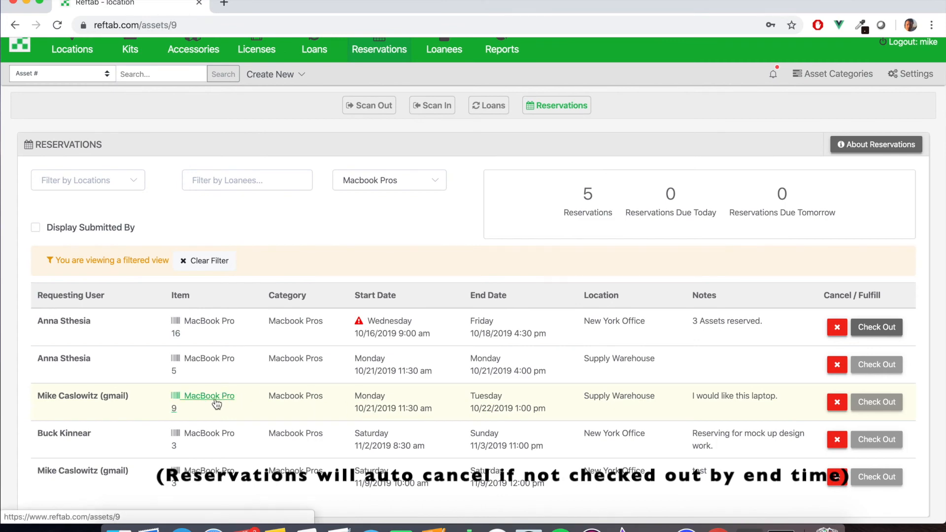
pyautogui.click(209, 396)
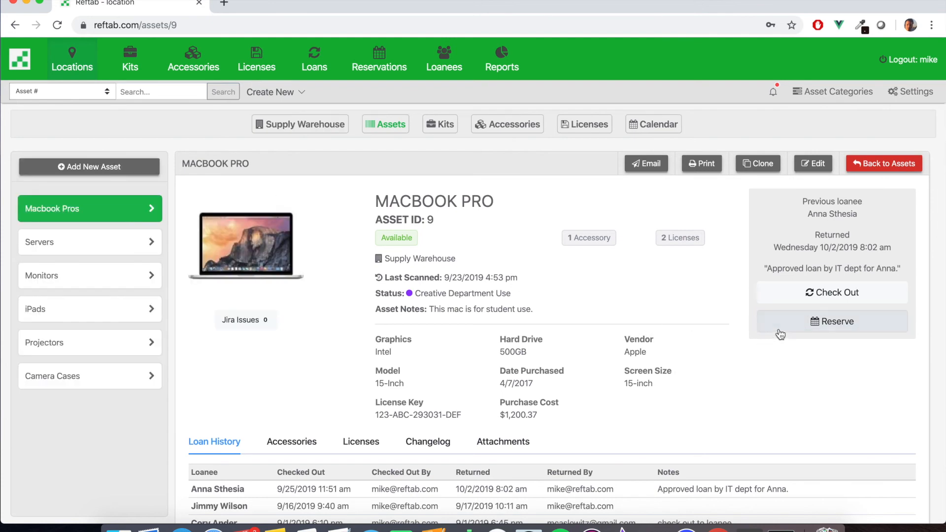
# Show MacBook Pro 9's reservation calendar with the Monday 10/21 11:30 booking.
pyautogui.click(831, 321)
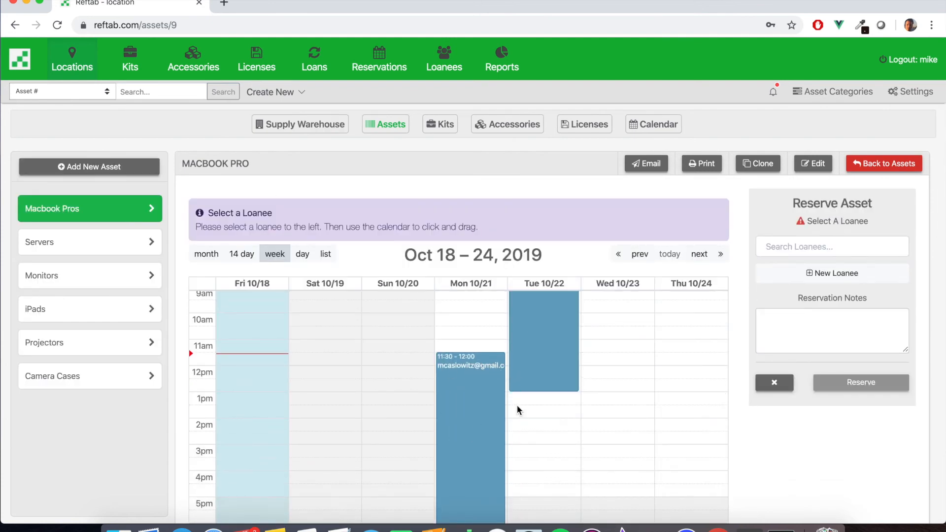